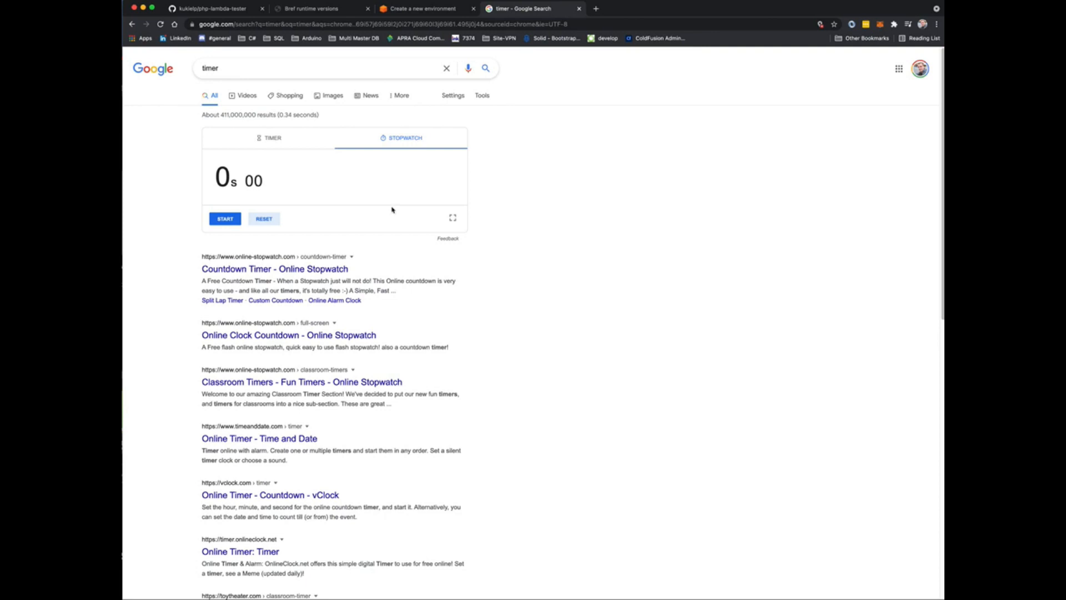
{"action": "mouse_move", "coordinate": [388, 191]}
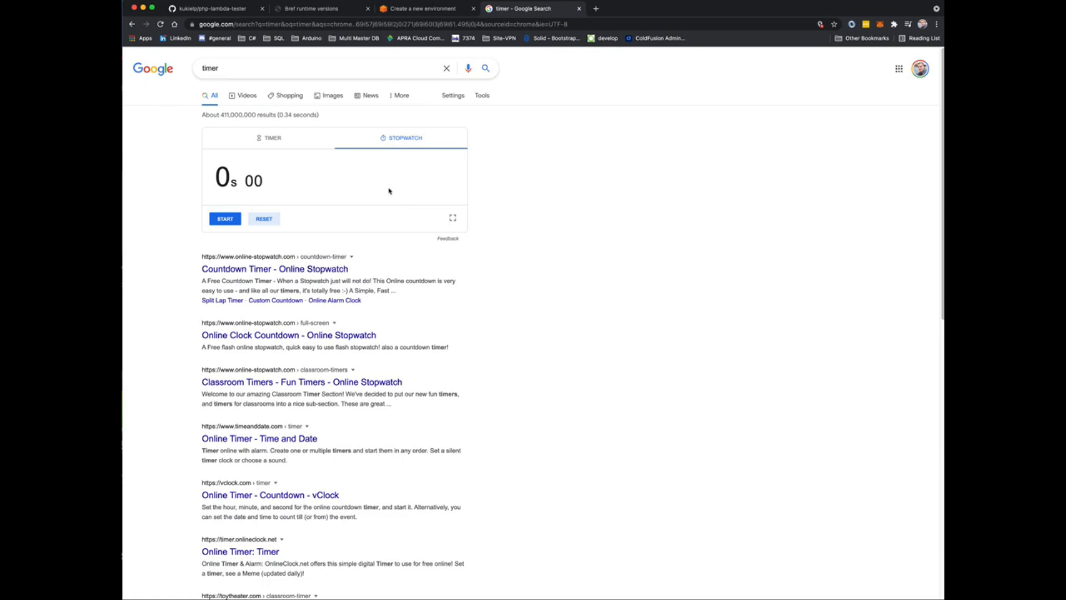
{"action": "mouse_move", "coordinate": [413, 169]}
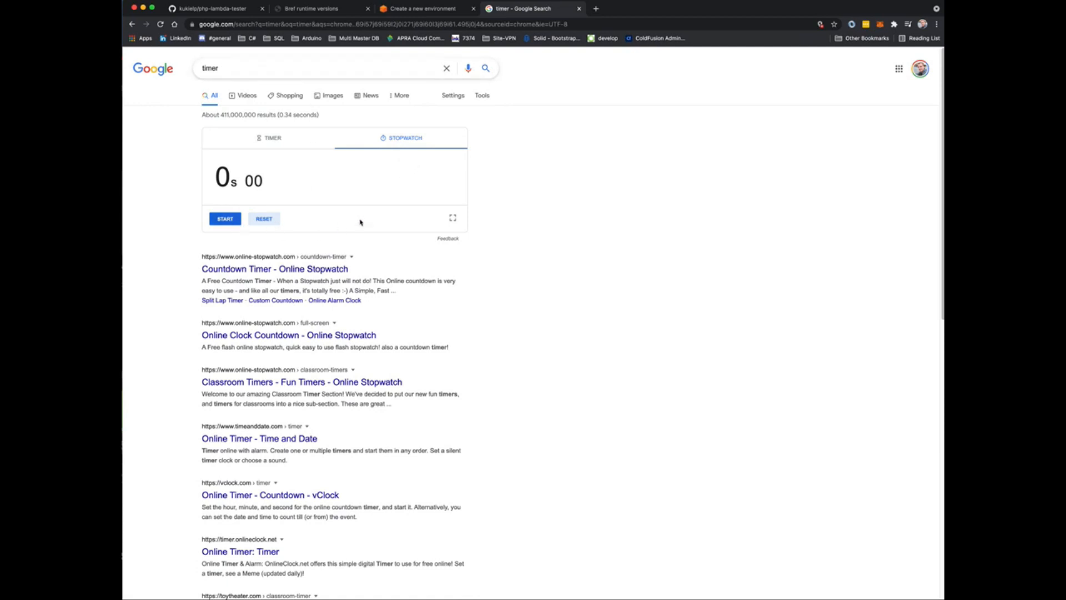
{"action": "mouse_move", "coordinate": [561, 182]}
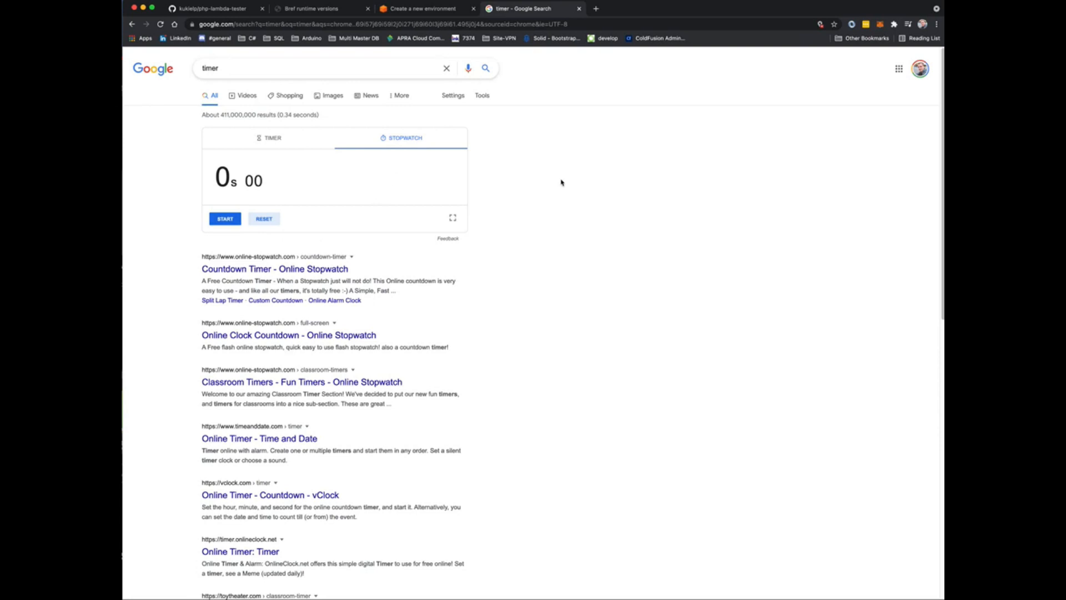
{"action": "mouse_move", "coordinate": [557, 189]}
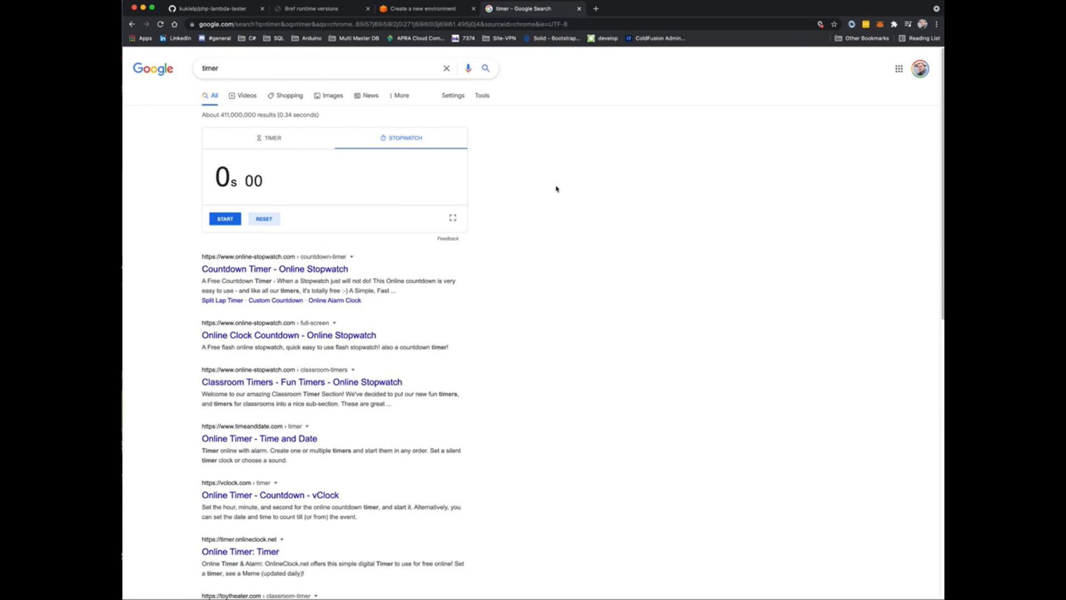
{"action": "mouse_move", "coordinate": [273, 219]}
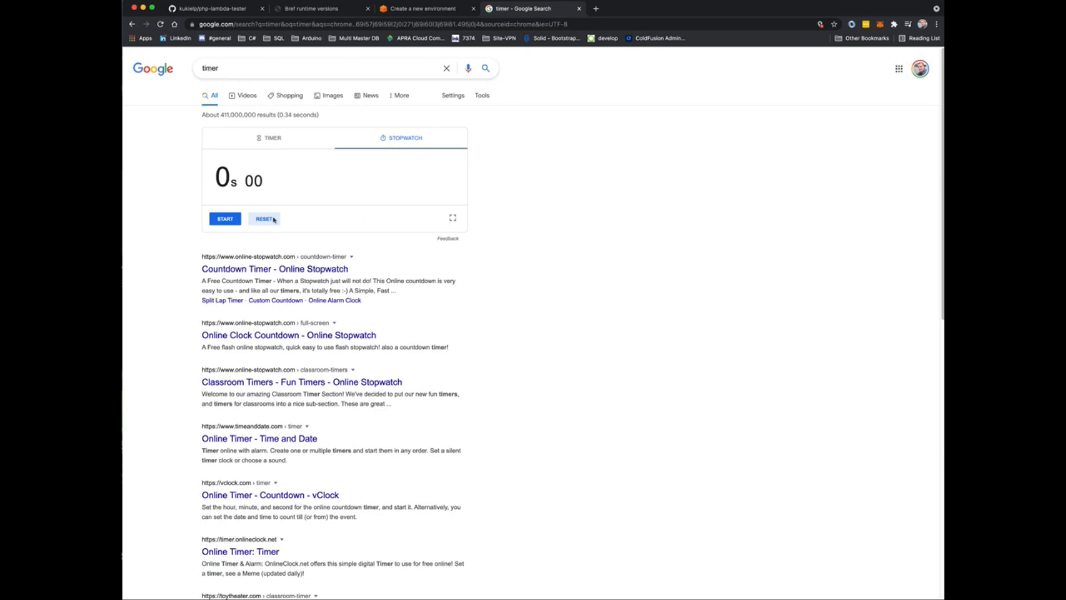
Start the Google stopwatch and return to the Cloud9 environment-creation page
{"action": "left_click", "coordinate": [225, 218]}
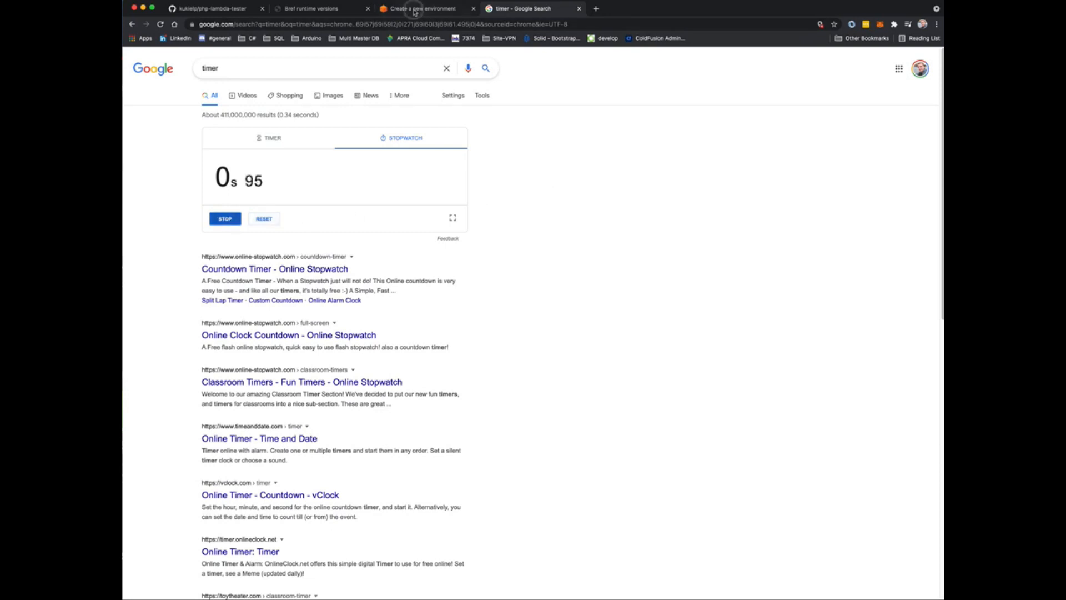
{"action": "left_click", "coordinate": [422, 7]}
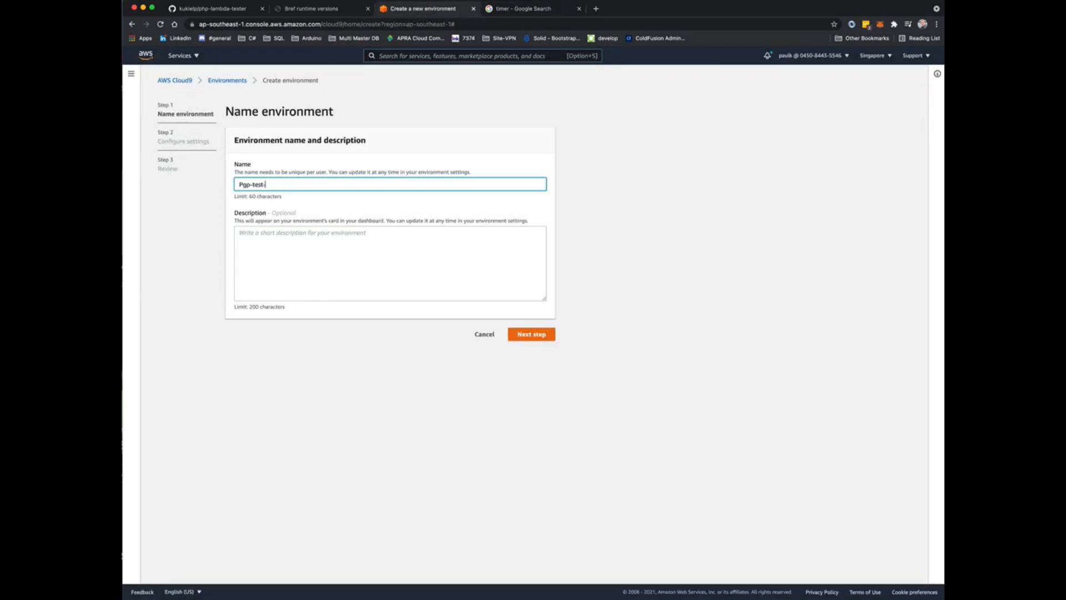
Finish the name as 'Pgp-test-Video', keep default t2.micro Amazon Linux 2 settings, and create the environment
{"action": "type", "text": "Video"}
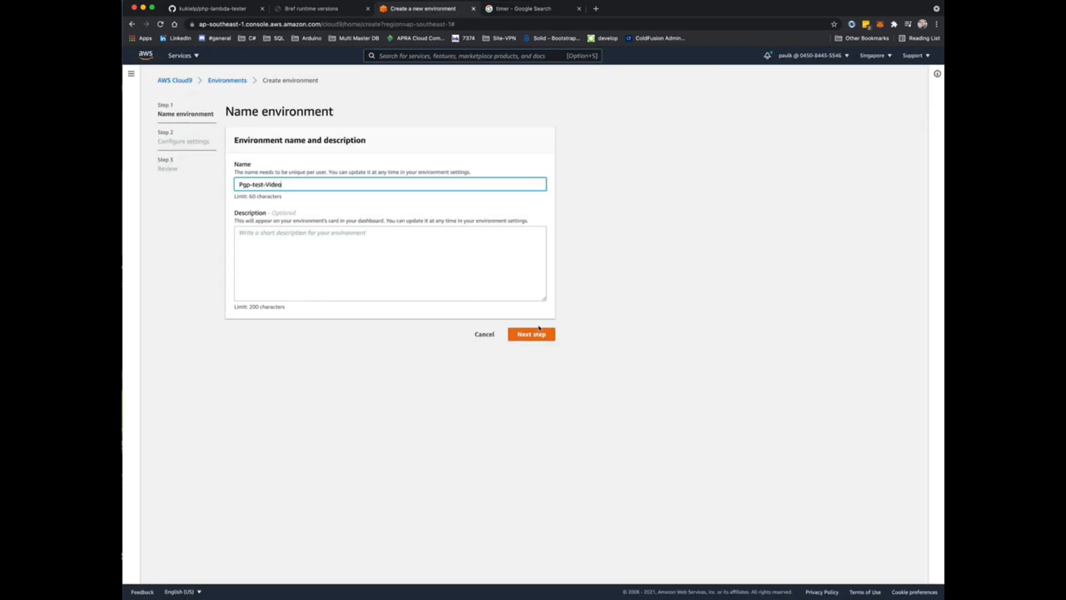
{"action": "left_click", "coordinate": [531, 334]}
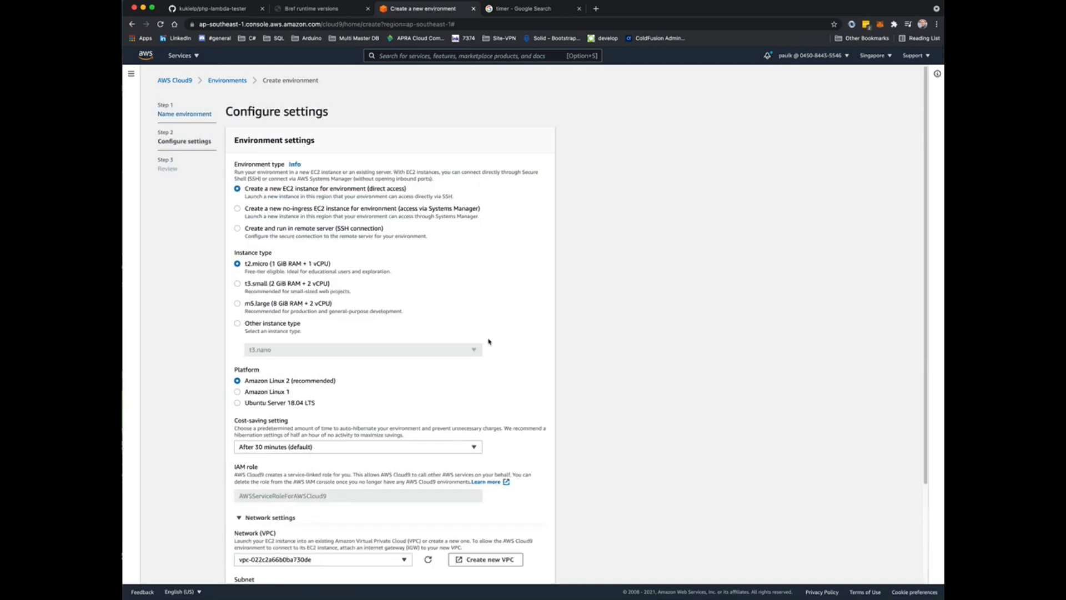
{"action": "scroll", "scroll_direction": "down", "scroll_amount": 3}
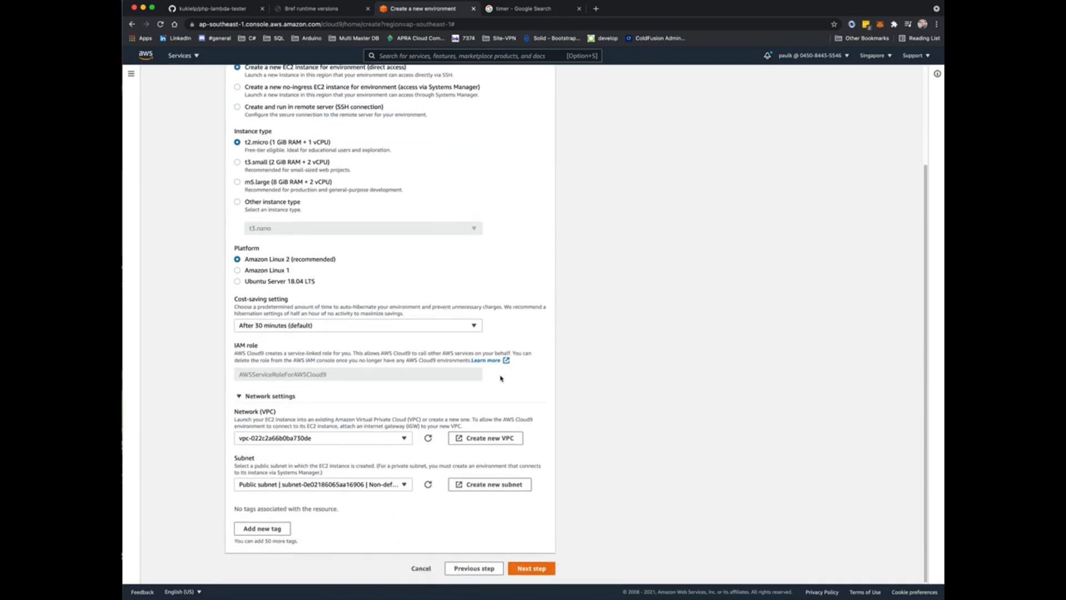
{"action": "left_click", "coordinate": [531, 567]}
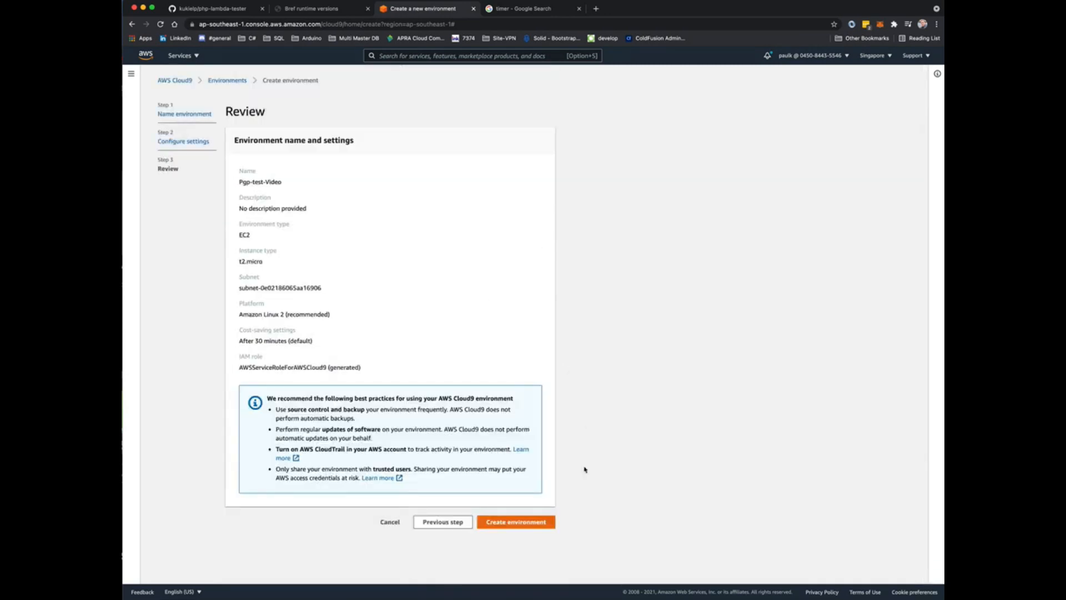
{"action": "left_click", "coordinate": [515, 522]}
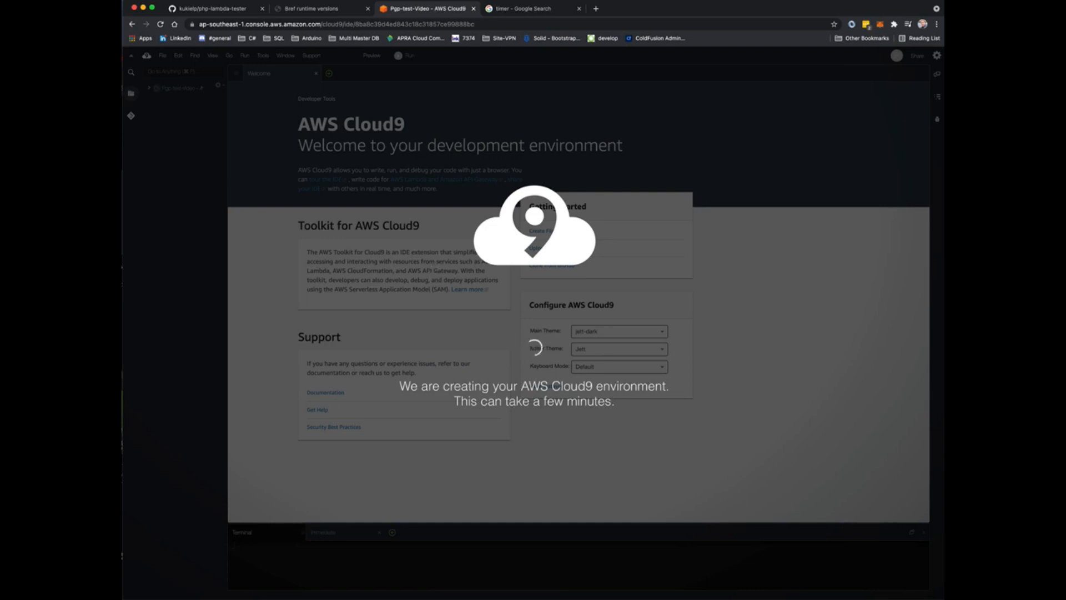
Review the php-lambda-tester README and the stopwatch while the Cloud9 IDE loads, then return to it
{"action": "left_click", "coordinate": [211, 8]}
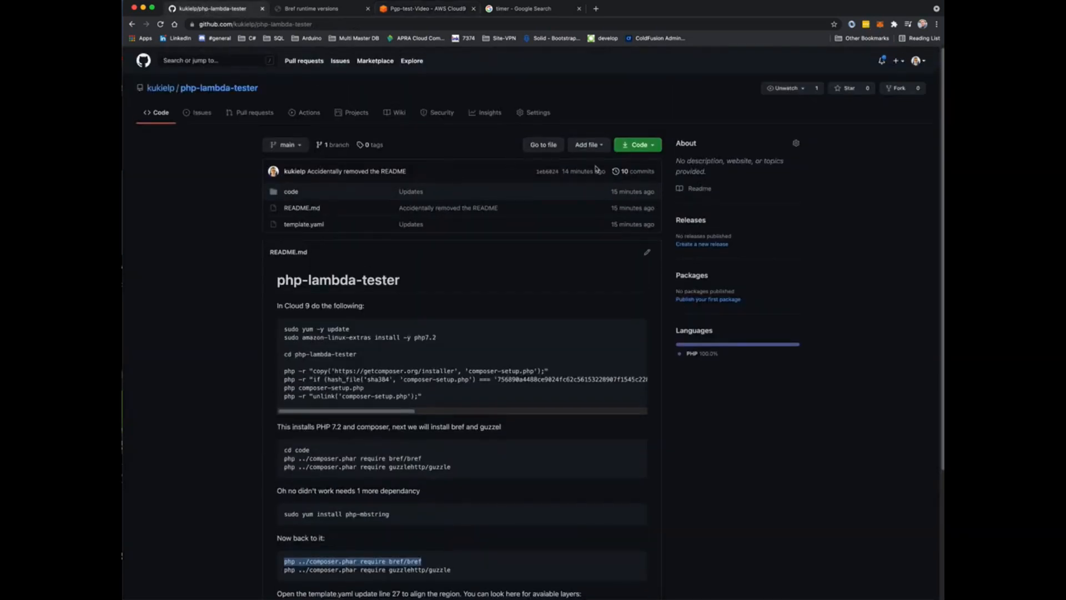
{"action": "left_click", "coordinate": [637, 145]}
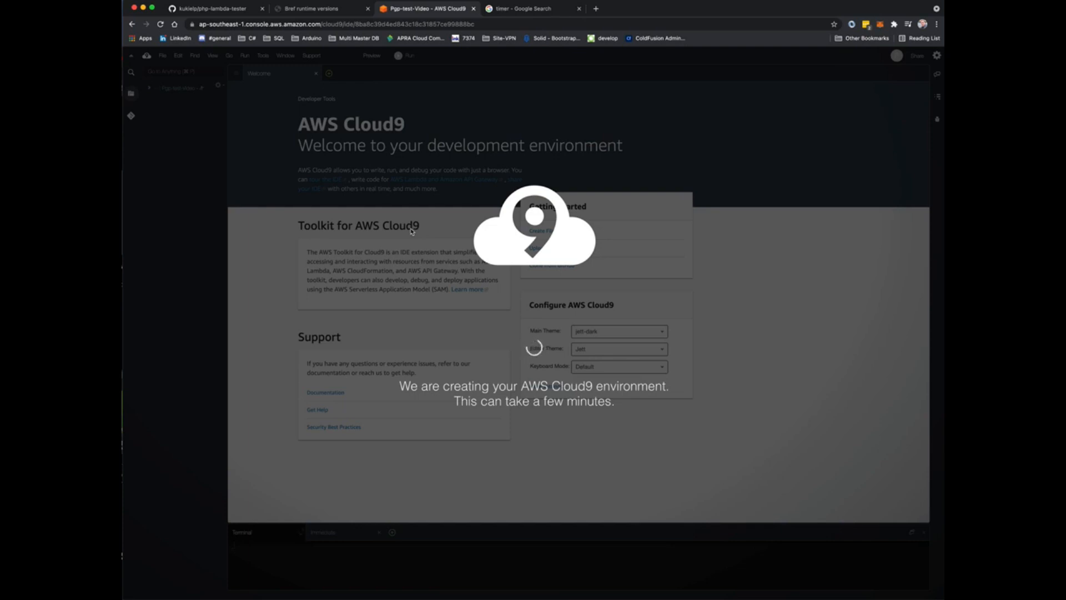
{"action": "left_click", "coordinate": [531, 8]}
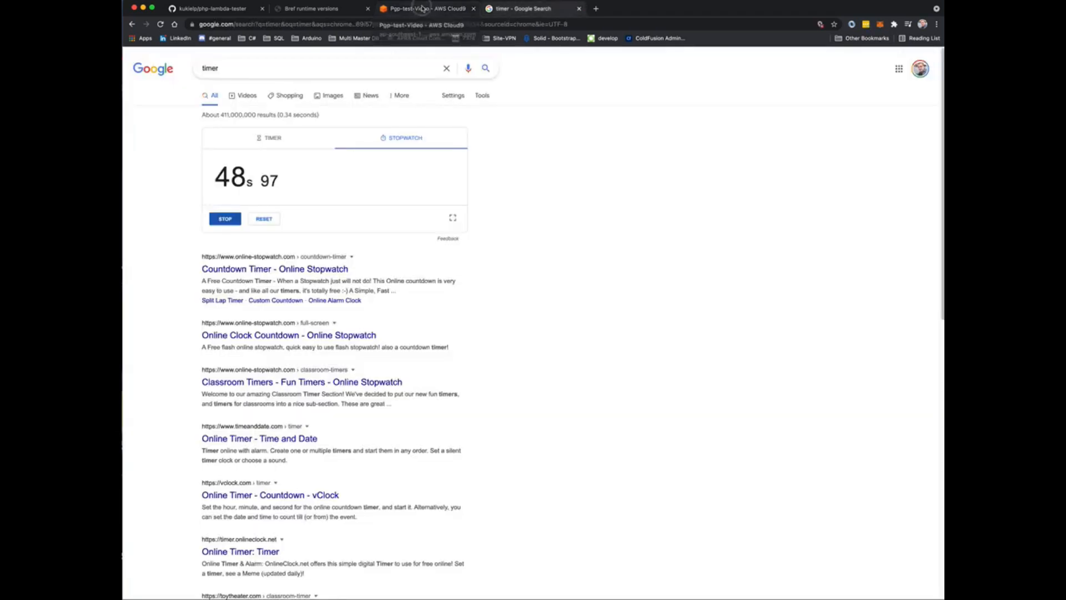
{"action": "left_click", "coordinate": [426, 8]}
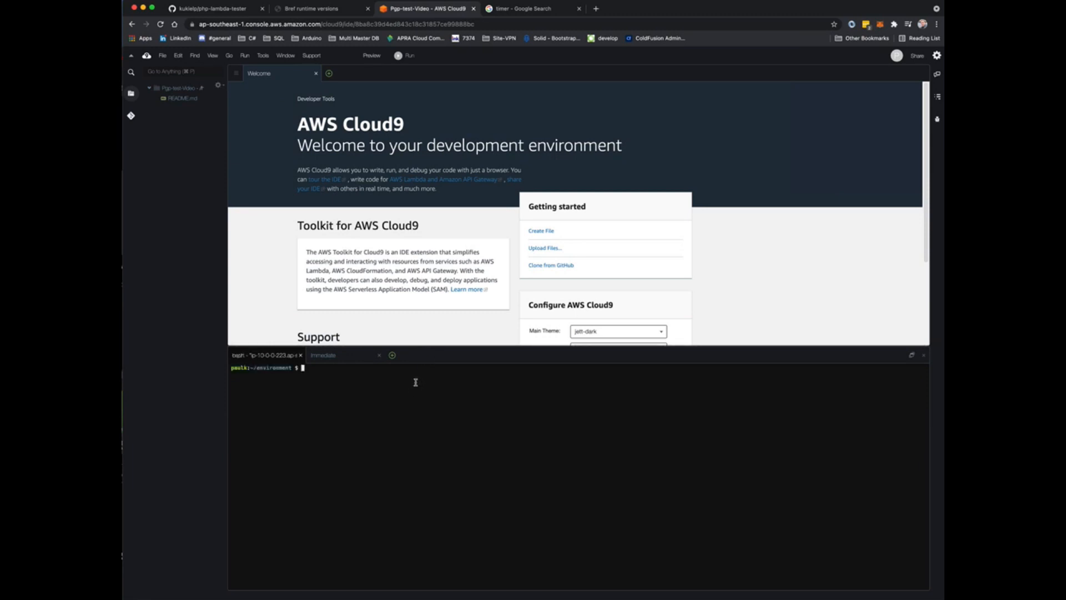
{"action": "type", "text": "git clone https://github.com/kukielp/php-lambda-tester.git"}
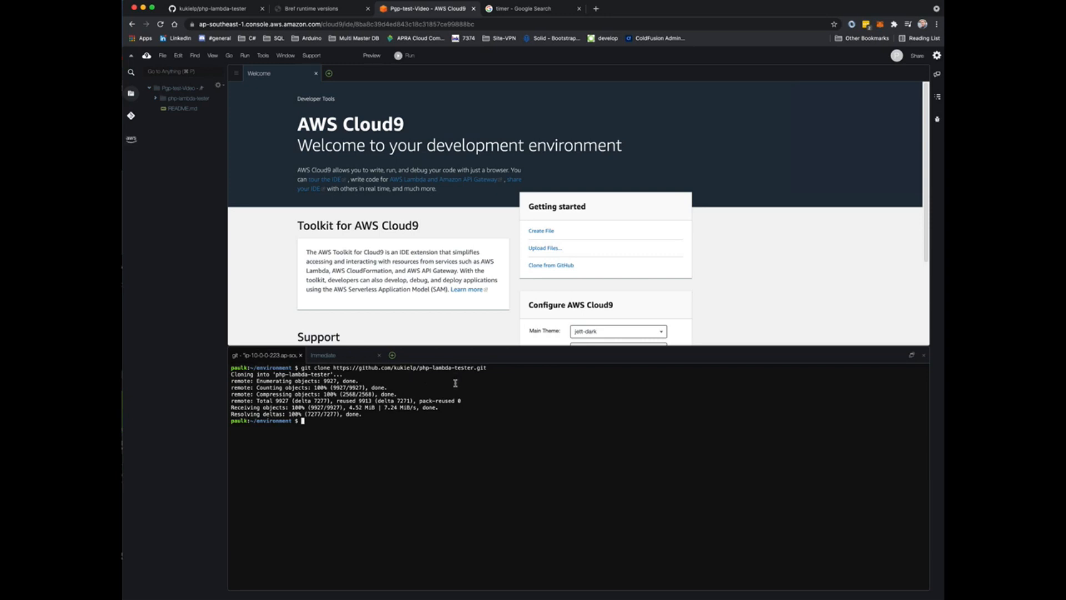
{"action": "mouse_move", "coordinate": [368, 429]}
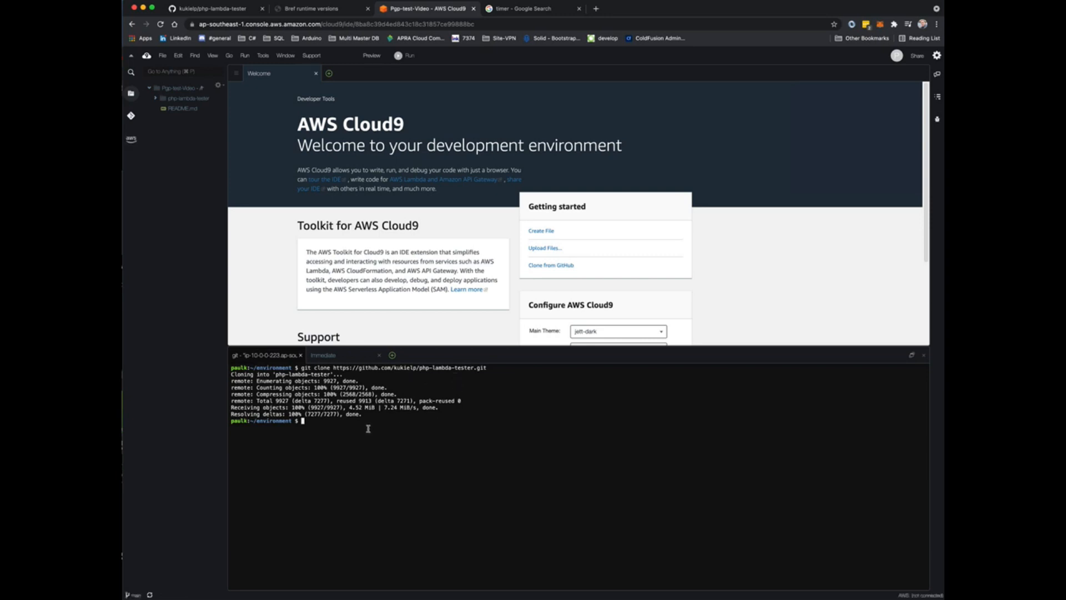
{"action": "left_click", "coordinate": [155, 98]}
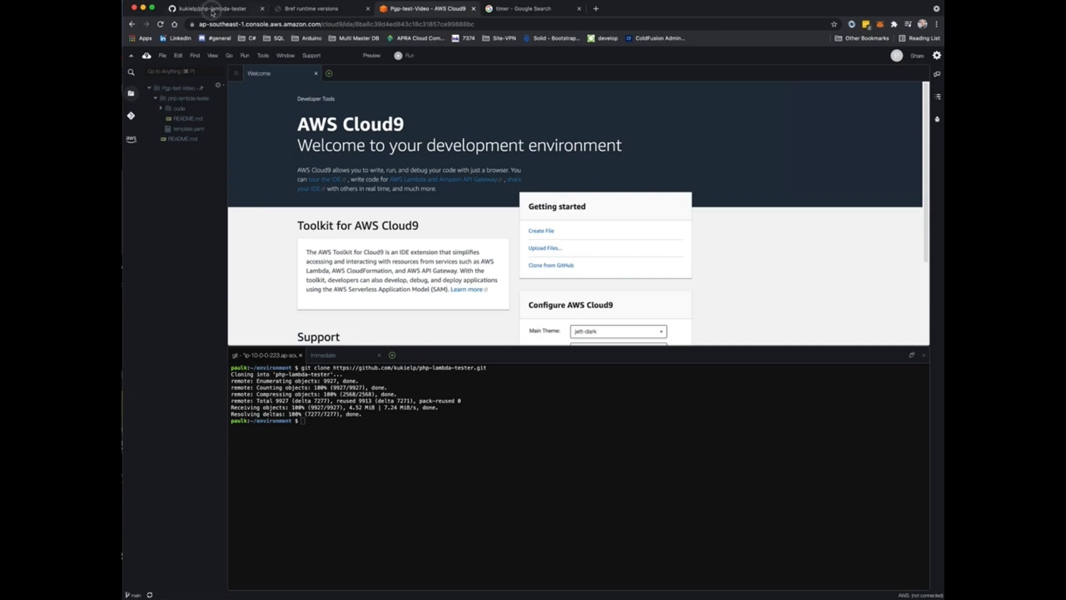
{"action": "left_click", "coordinate": [215, 8]}
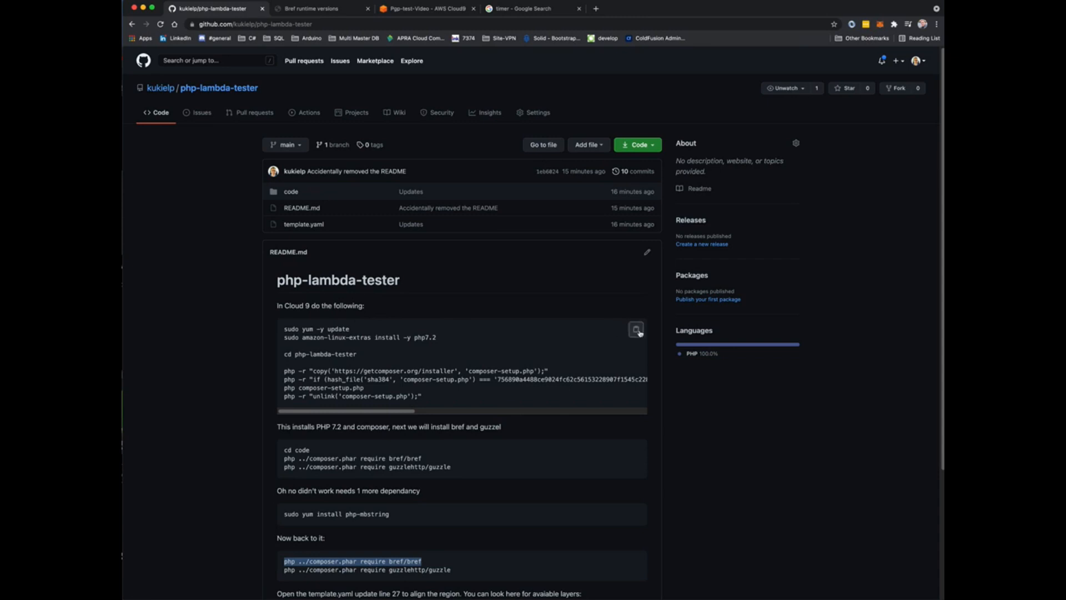
{"action": "left_click", "coordinate": [427, 8]}
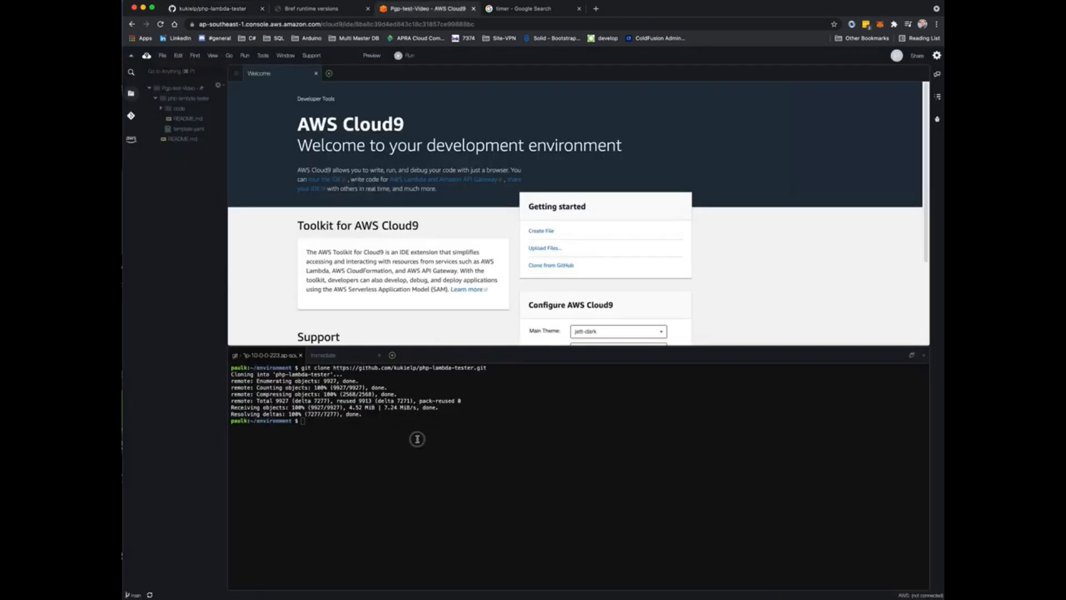
{"action": "type", "text": "sudo yum -y update"}
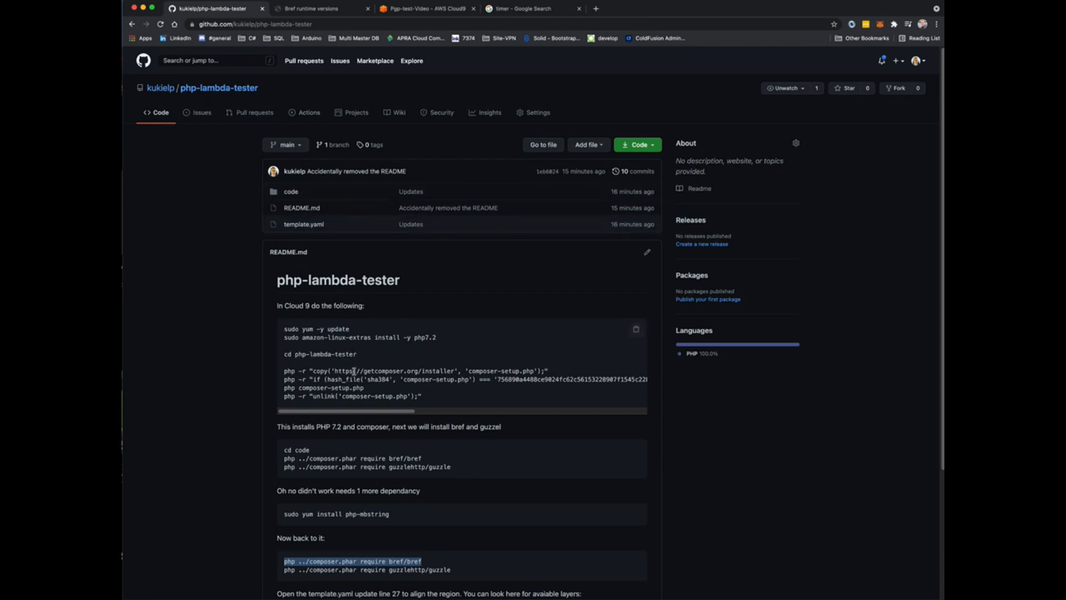
{"action": "mouse_move", "coordinate": [420, 394]}
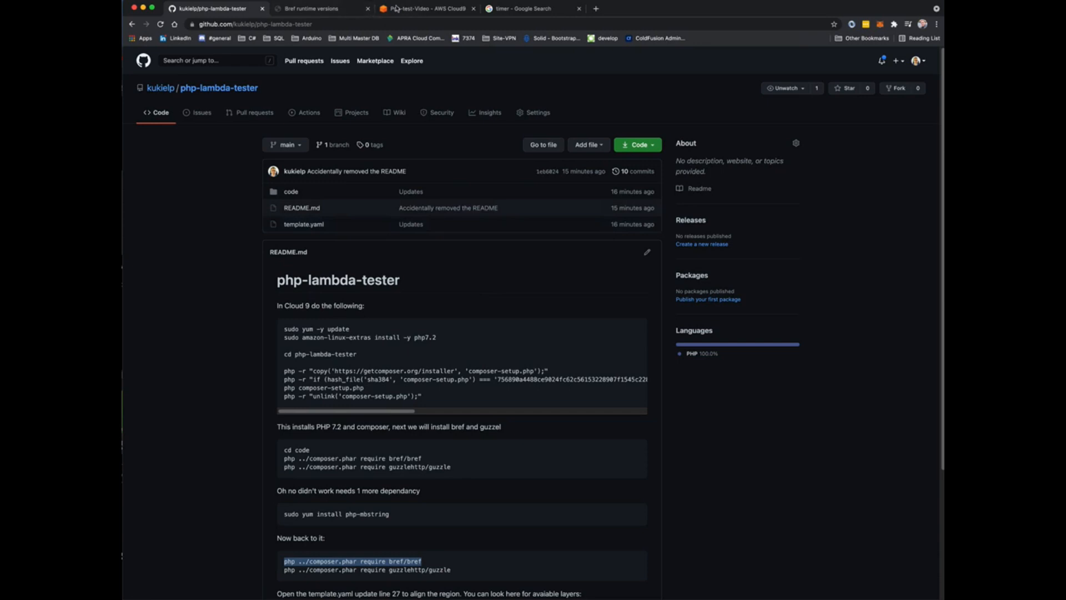
{"action": "mouse_move", "coordinate": [416, 339]}
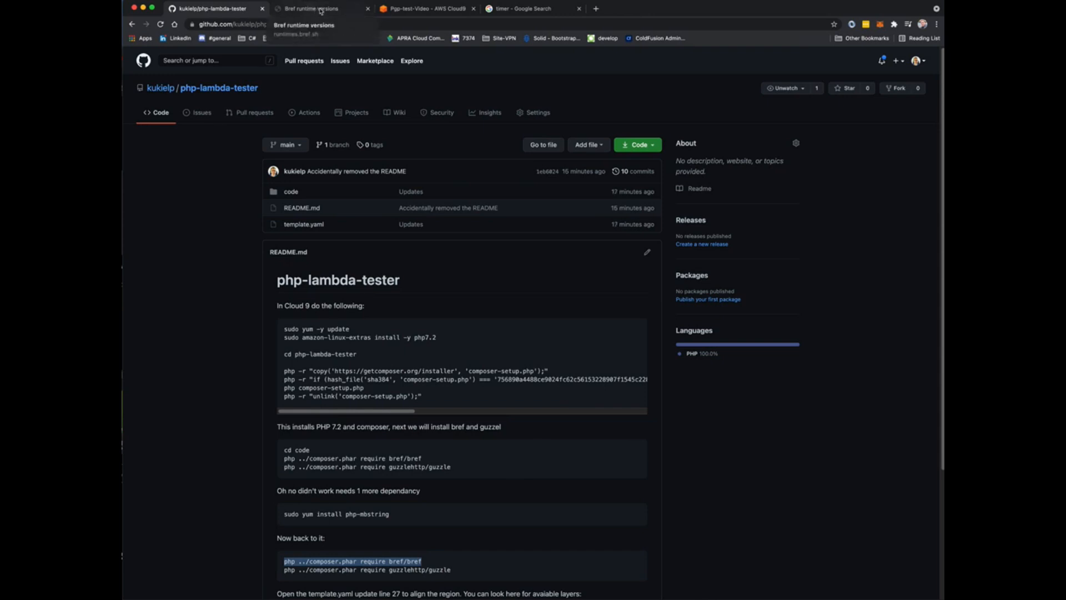
Finish the PHP 7.2 and Composer install in the Cloud9 terminal and reopen the README
{"action": "left_click", "coordinate": [426, 7]}
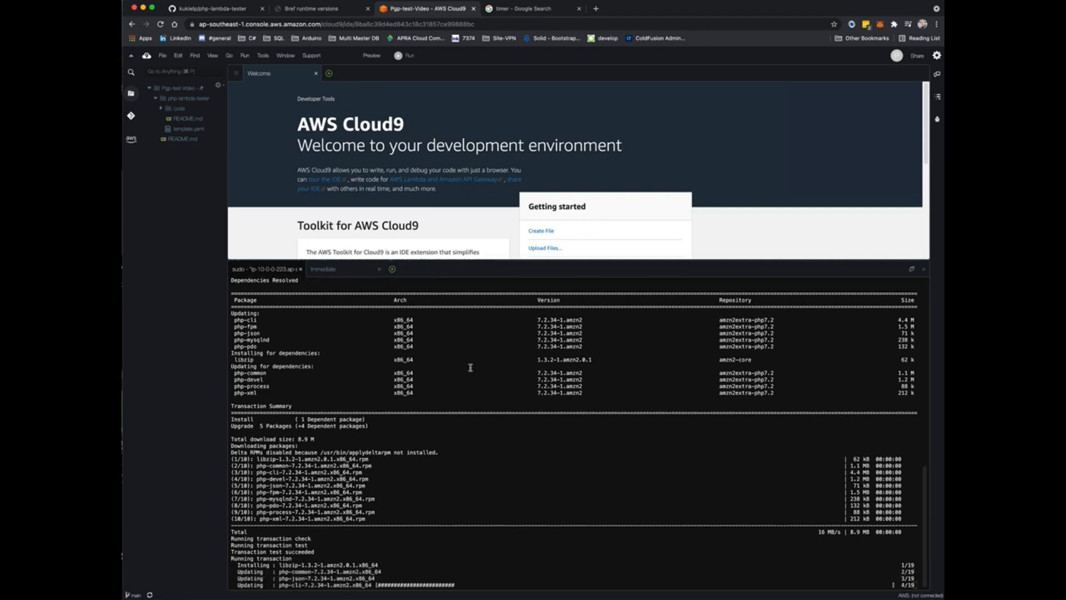
{"action": "scroll", "scroll_direction": "down", "scroll_amount": 3}
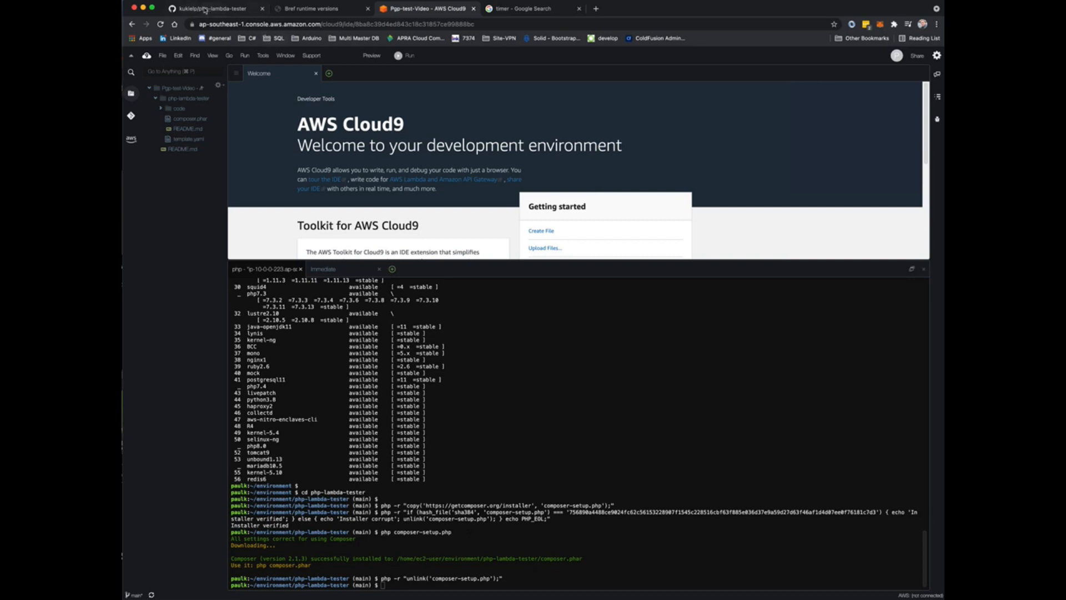
{"action": "left_click", "coordinate": [211, 7]}
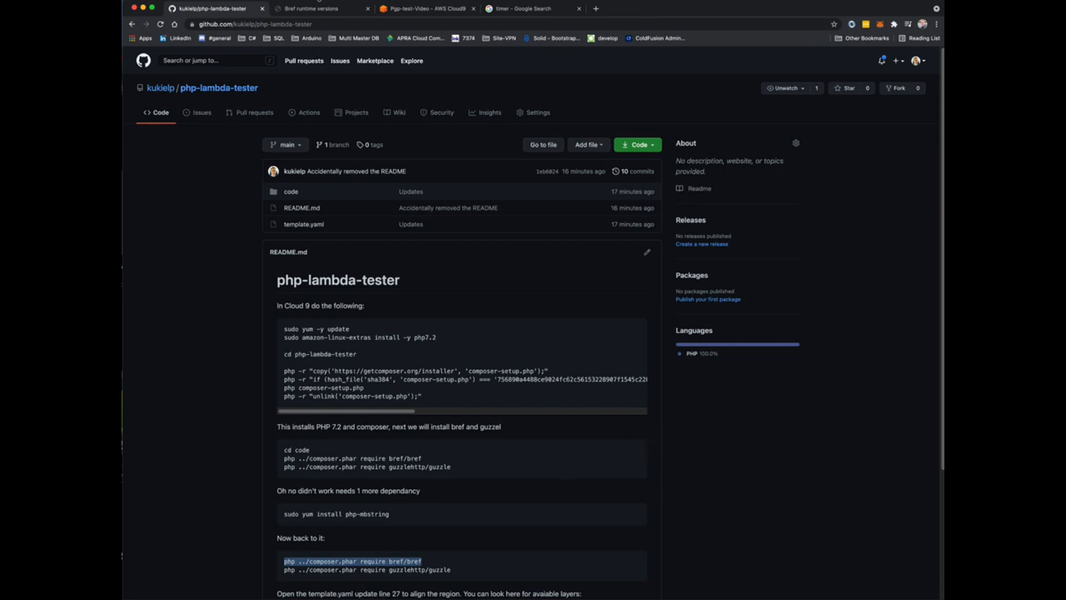
Install guzzlehttp/guzzle with Composer and attempt the bref/bref install
{"action": "left_click", "coordinate": [426, 8]}
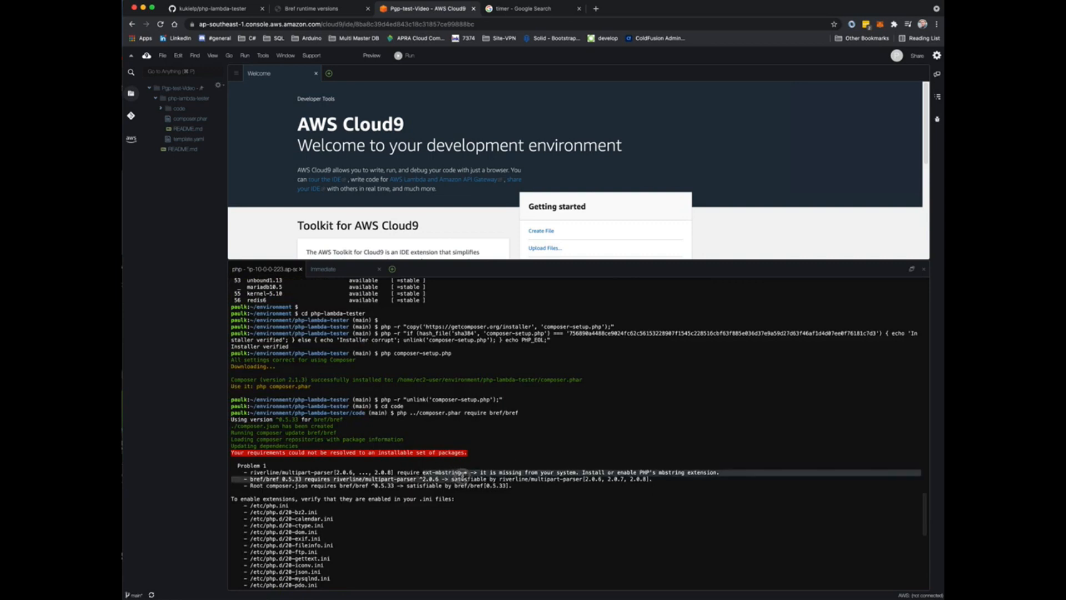
{"action": "scroll", "scroll_direction": "down", "scroll_amount": 3}
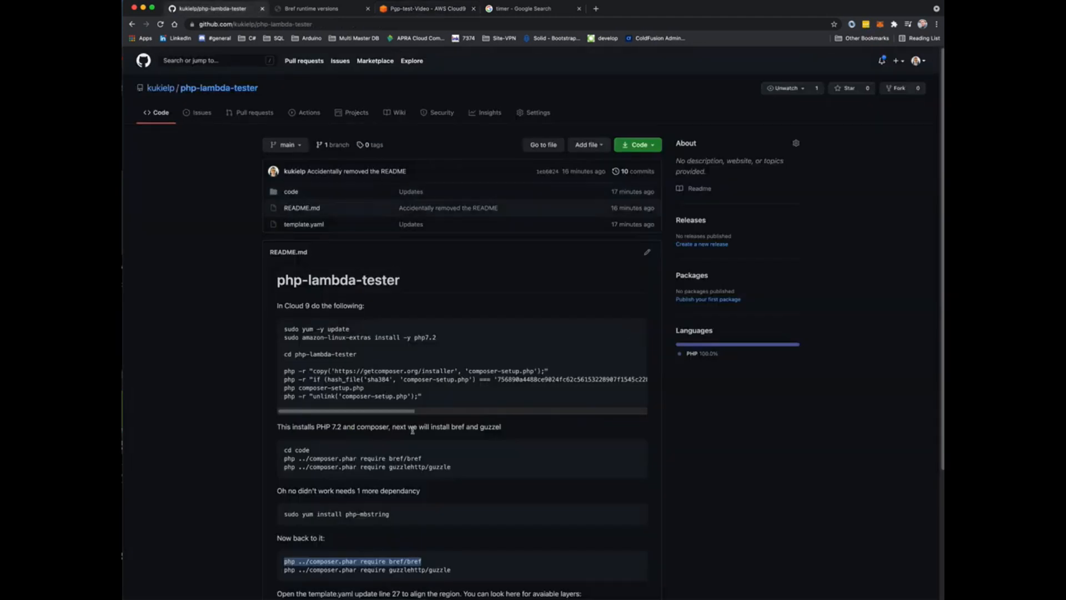
{"action": "mouse_move", "coordinate": [429, 507]}
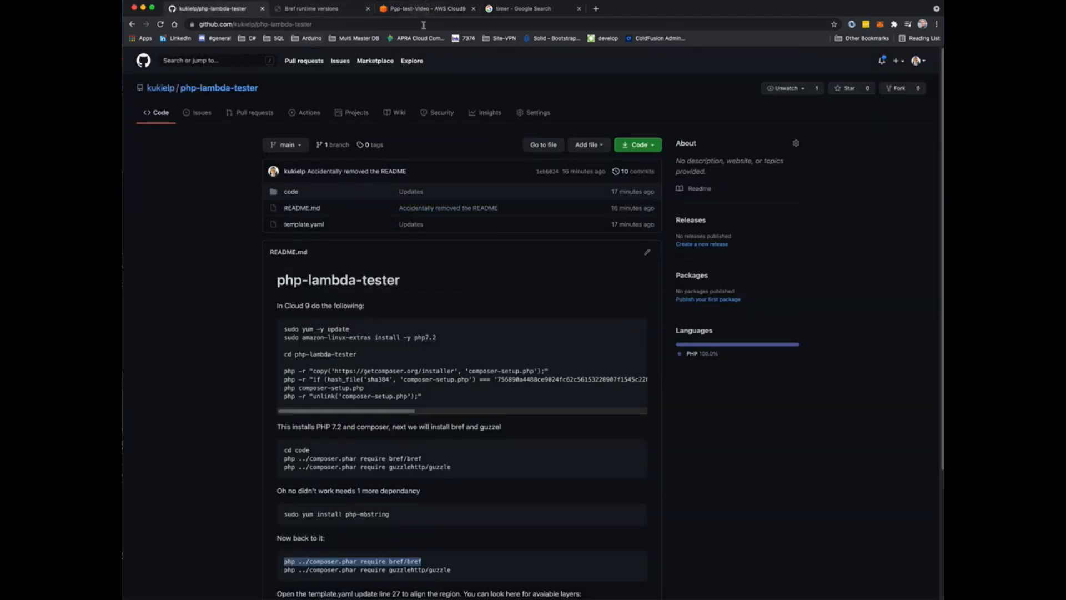
{"action": "left_click", "coordinate": [426, 7]}
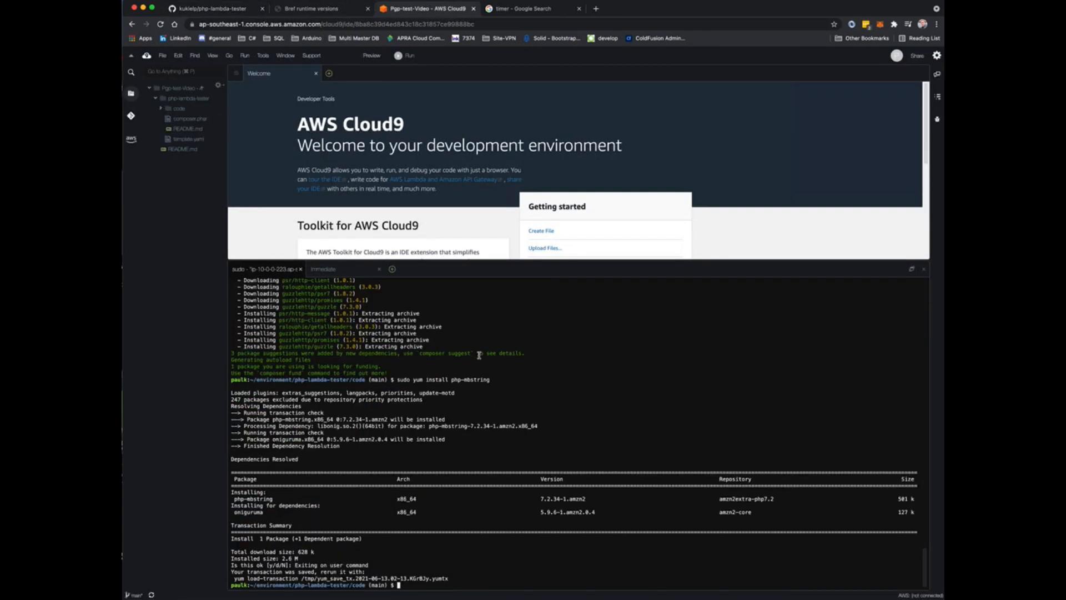
{"action": "type", "text": "php ../composer.phar require guzzlehttp/guzzle"}
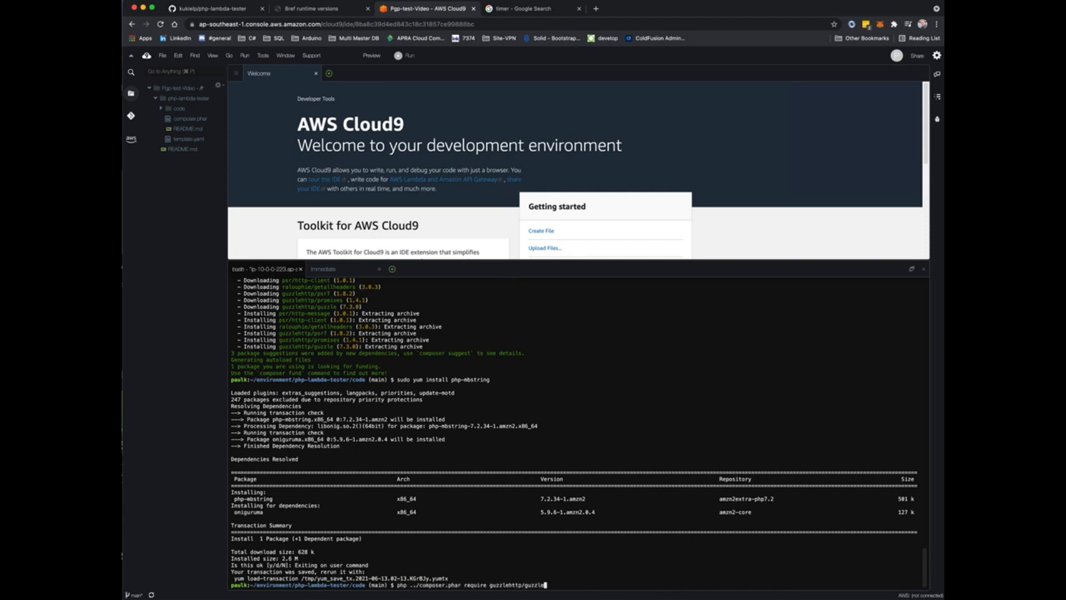
{"action": "type", "text": "bref/bref"}
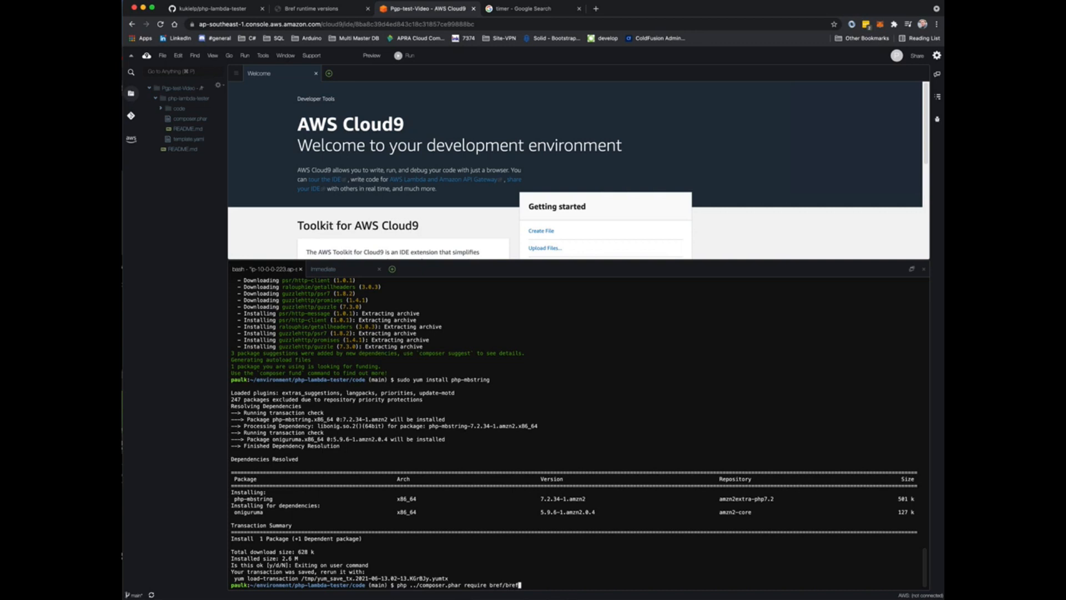
{"action": "key", "text": "Return"}
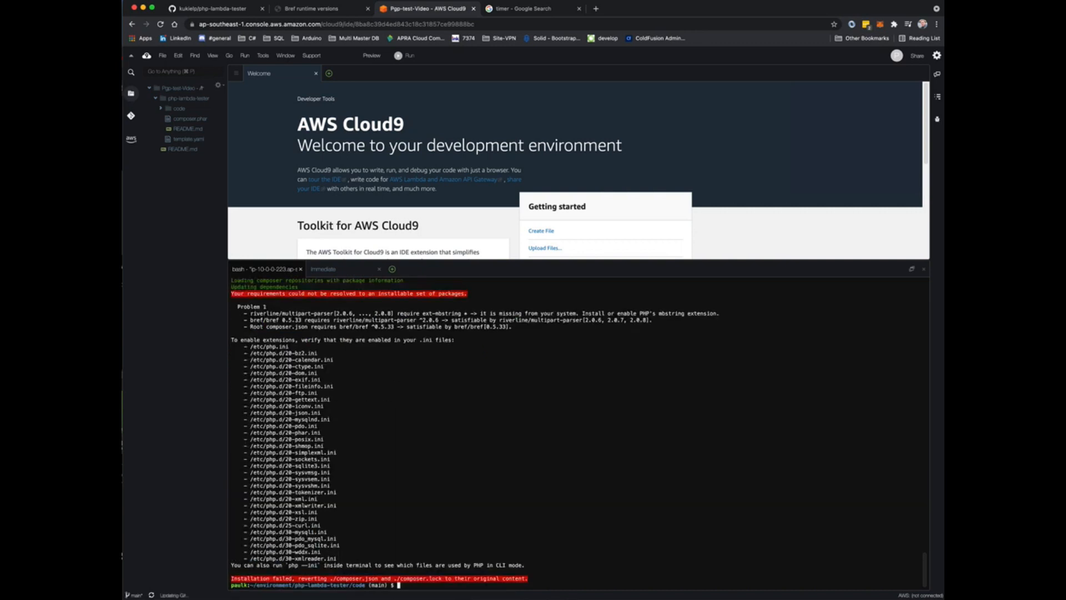
Install php-mbstring via yum (answer y), install bref/bref with Composer, and reopen the README
{"action": "type", "text": "sudo yum install php-mbstring"}
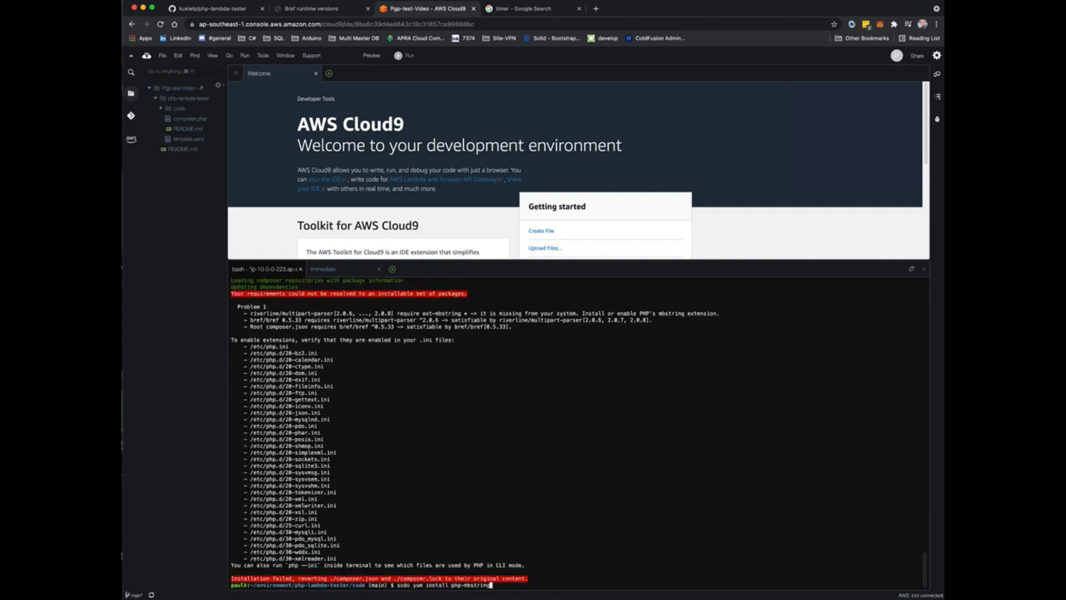
{"action": "scroll", "scroll_direction": "down", "scroll_amount": 3}
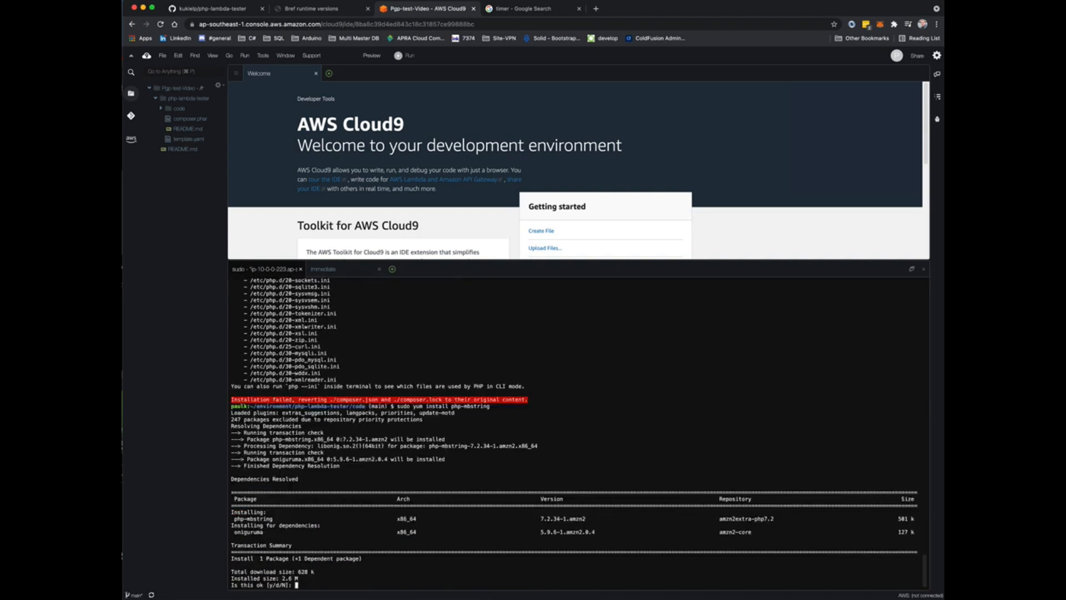
{"action": "type", "text": "y"}
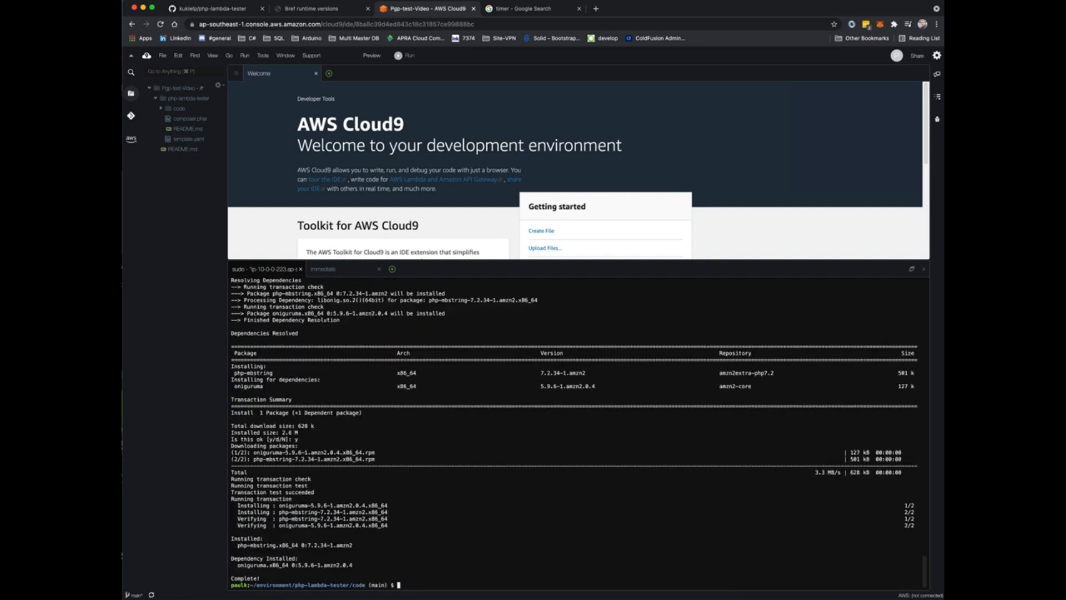
{"action": "type", "text": "php ../composer.phar require bref/bref"}
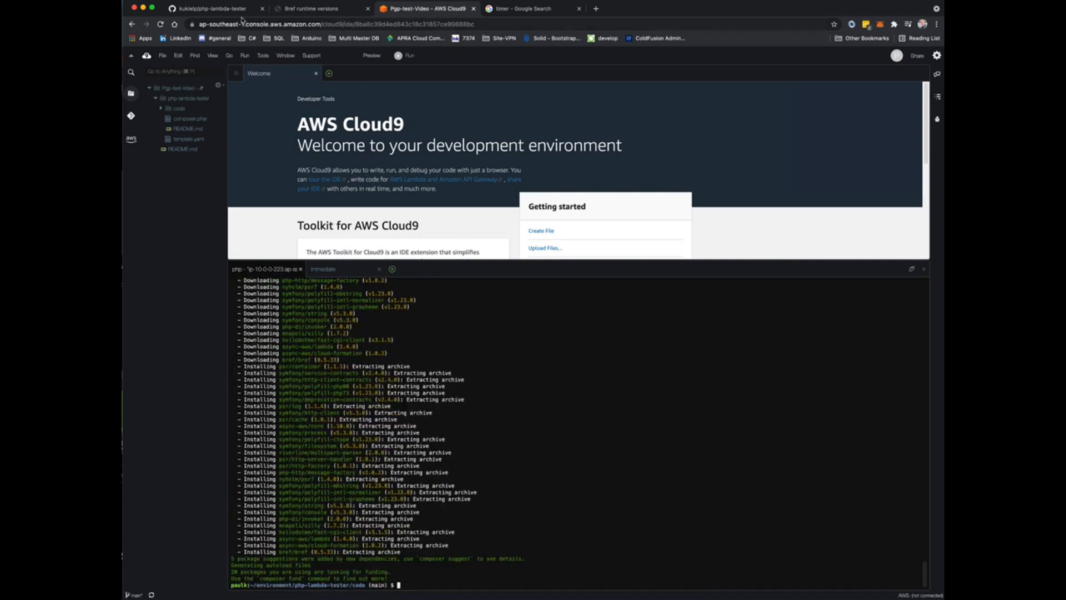
{"action": "left_click", "coordinate": [214, 7]}
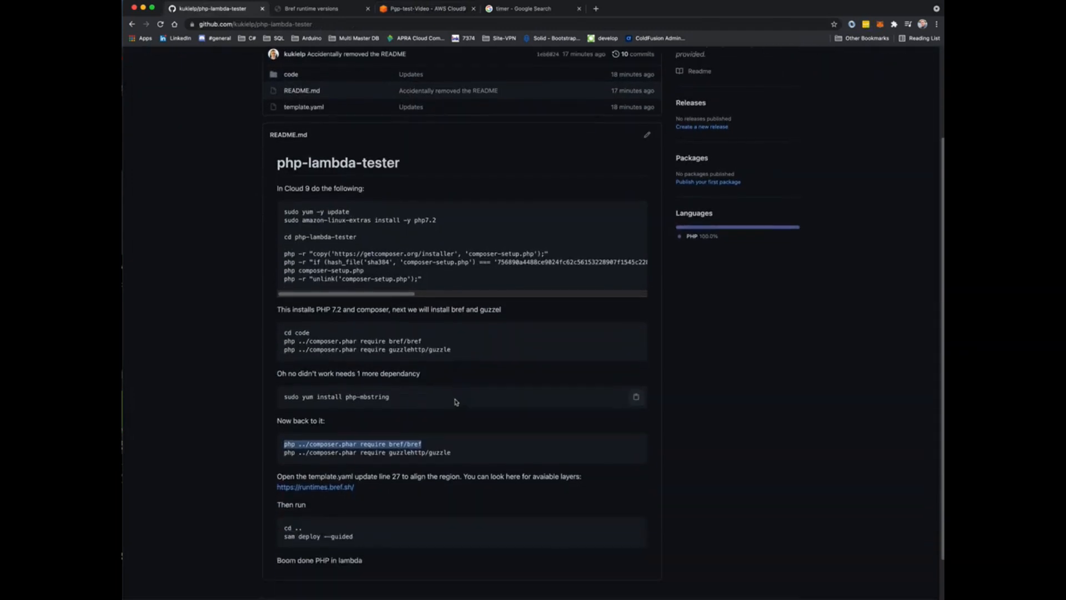
Copy the README's final 'cd .. / sam deploy --guided' commands into the Cloud9 terminal
{"action": "scroll", "scroll_direction": "down", "scroll_amount": 3}
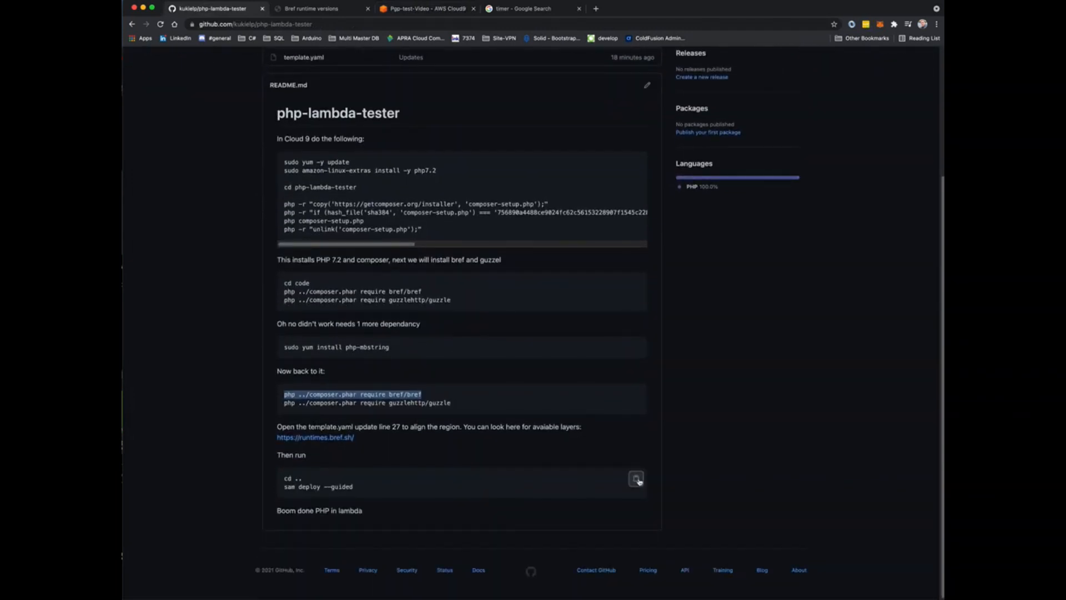
{"action": "left_click", "coordinate": [427, 8]}
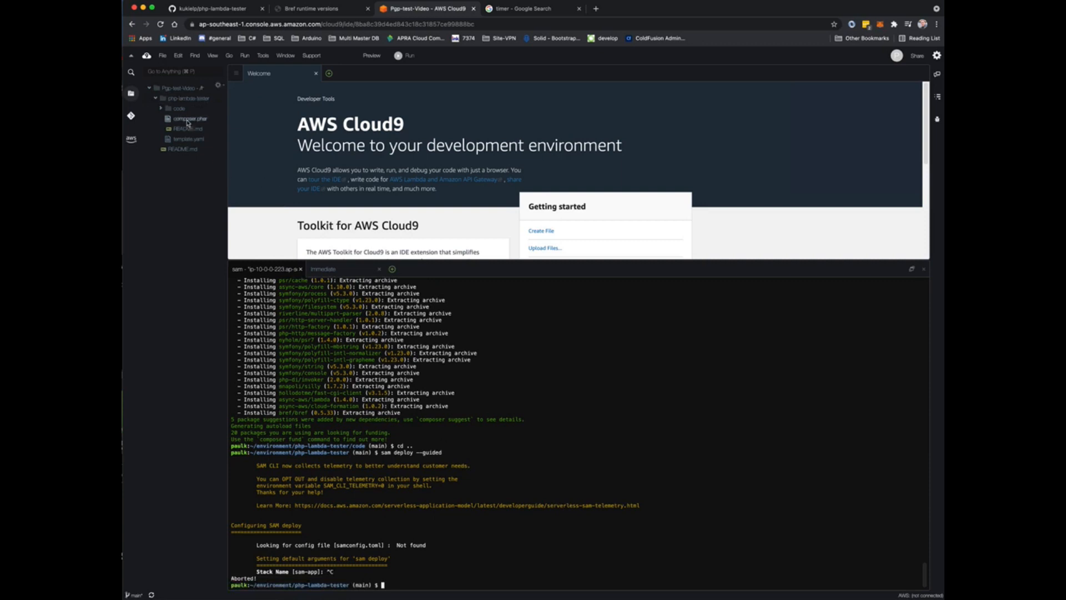
View template.yaml and run the guided SAM deploy with stack php-video in region ap-southeast-2
{"action": "double_click", "coordinate": [189, 140]}
{"action": "type", "text": "sam deploy --guided"}
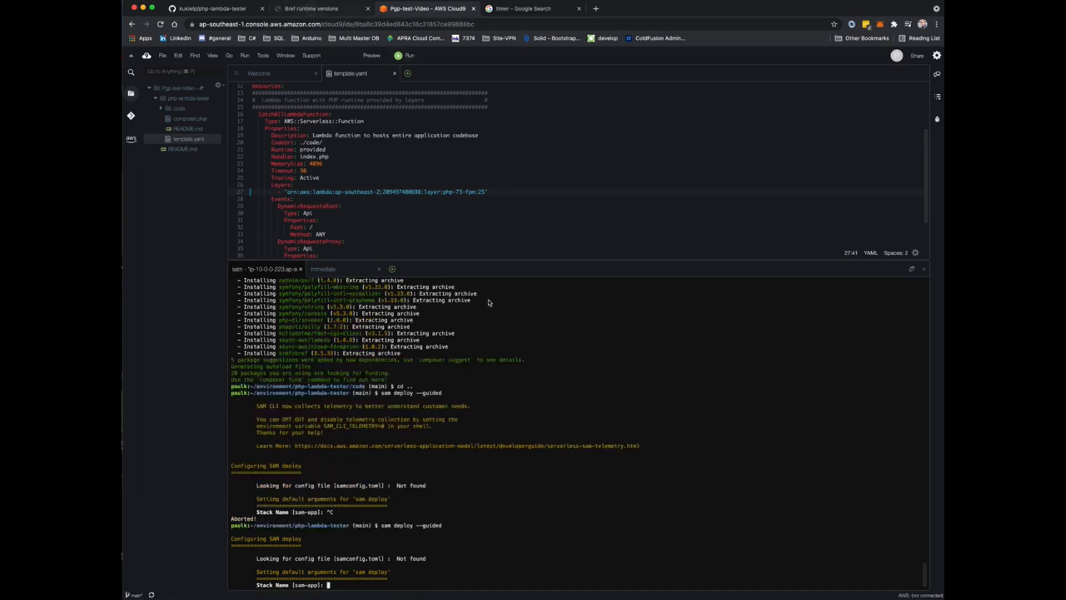
{"action": "mouse_move", "coordinate": [399, 476]}
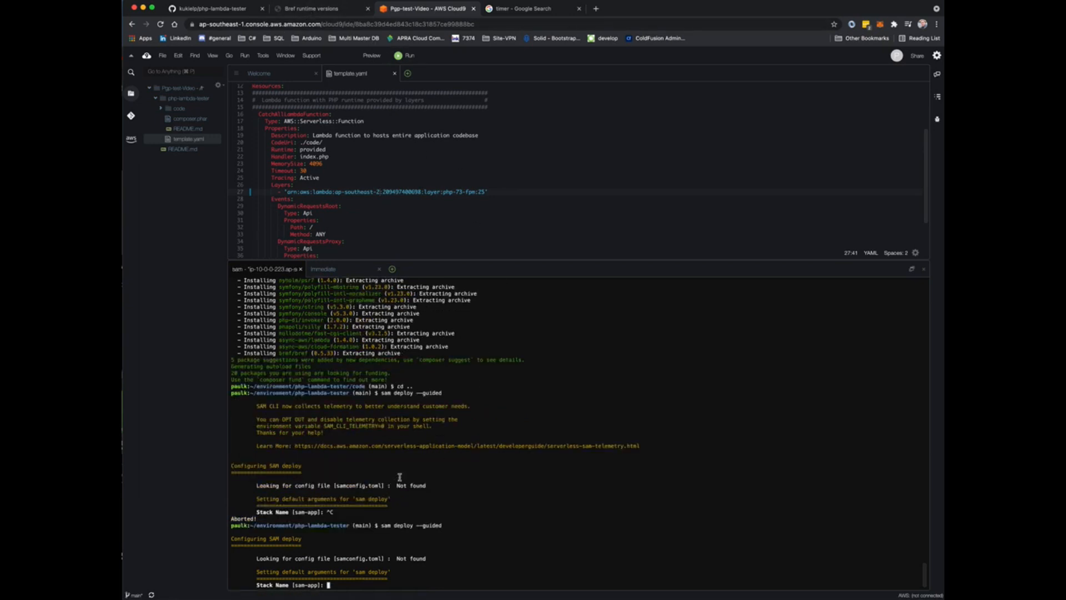
{"action": "type", "text": "php-video"}
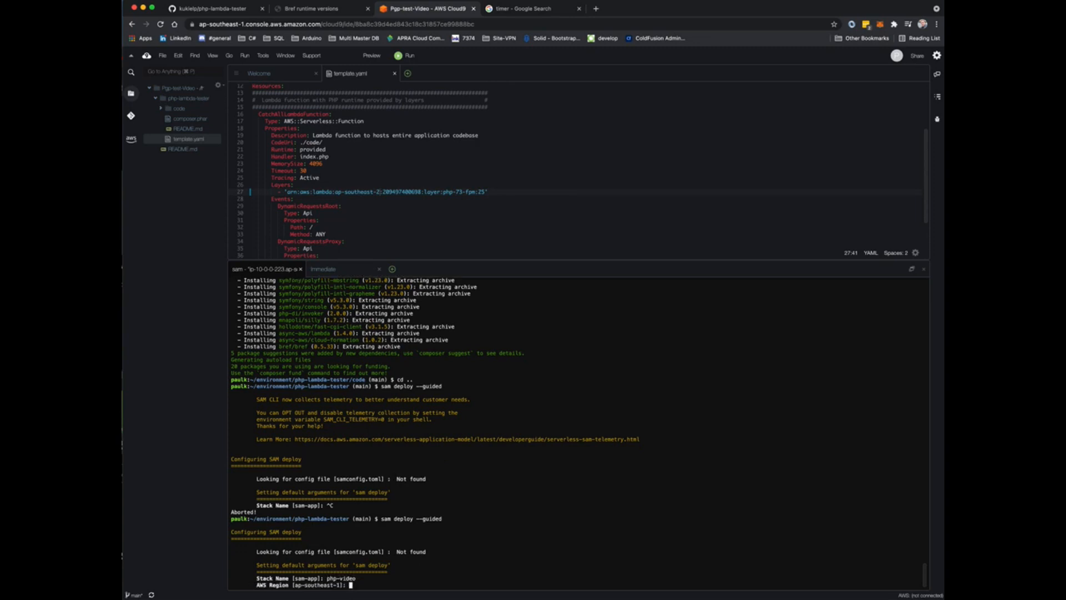
{"action": "type", "text": "ap-southeast-2"}
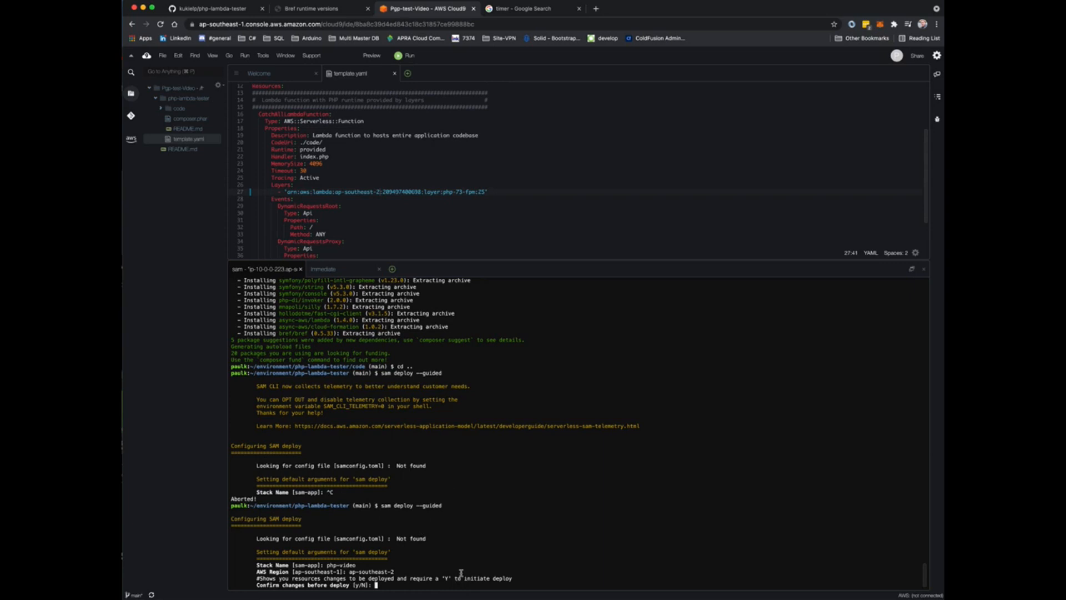
{"action": "type", "text": "n"}
{"action": "type", "text": "y"}
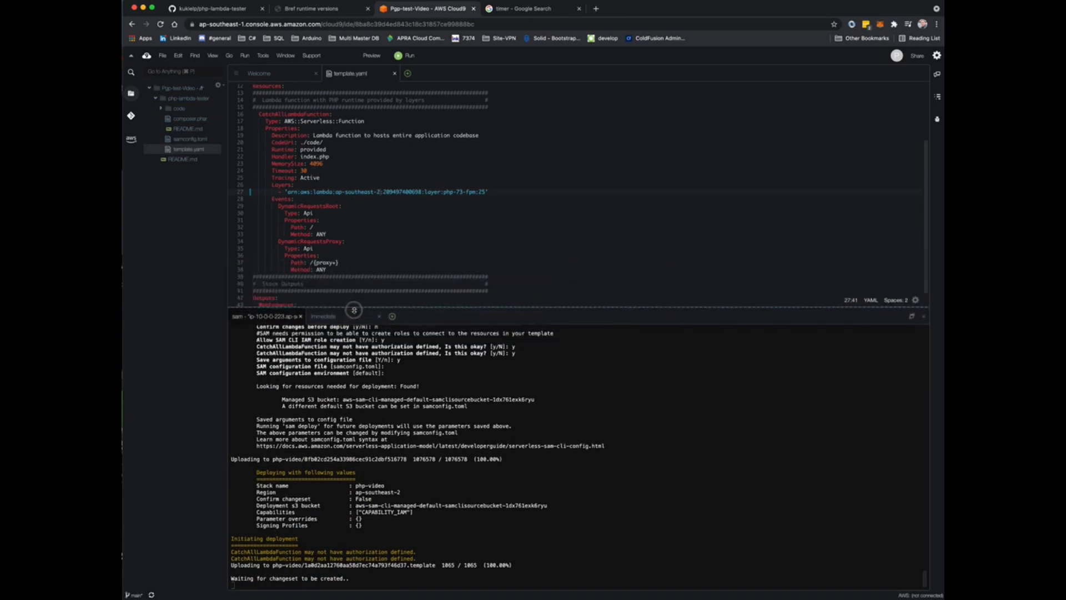
Check the Bref php-73-fpm runtime layer ARNs, then return to the Cloud9 workspace
{"action": "left_click", "coordinate": [310, 8]}
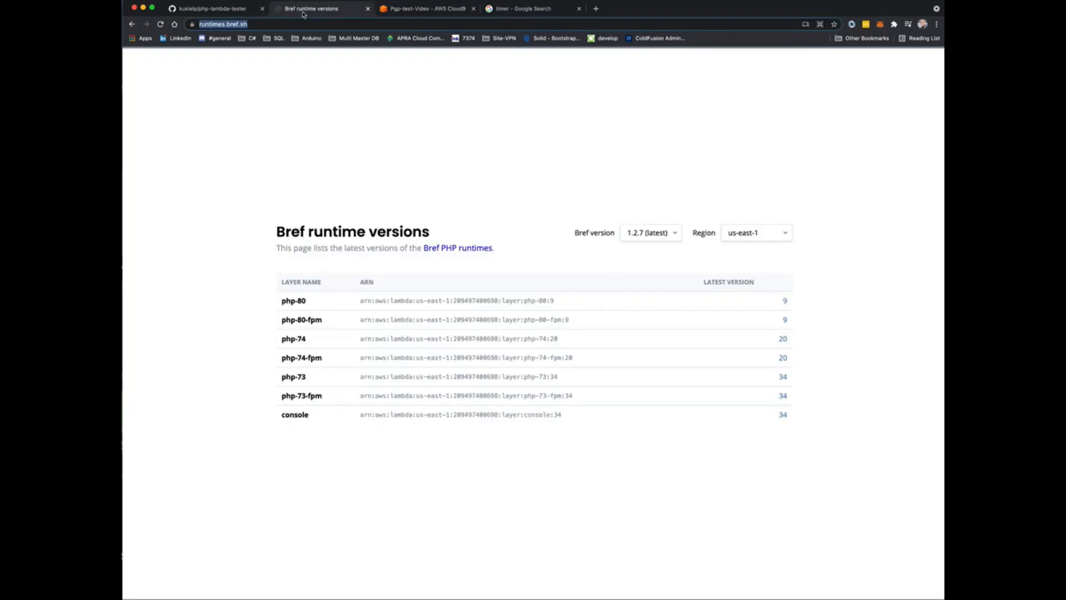
{"action": "mouse_move", "coordinate": [316, 116]}
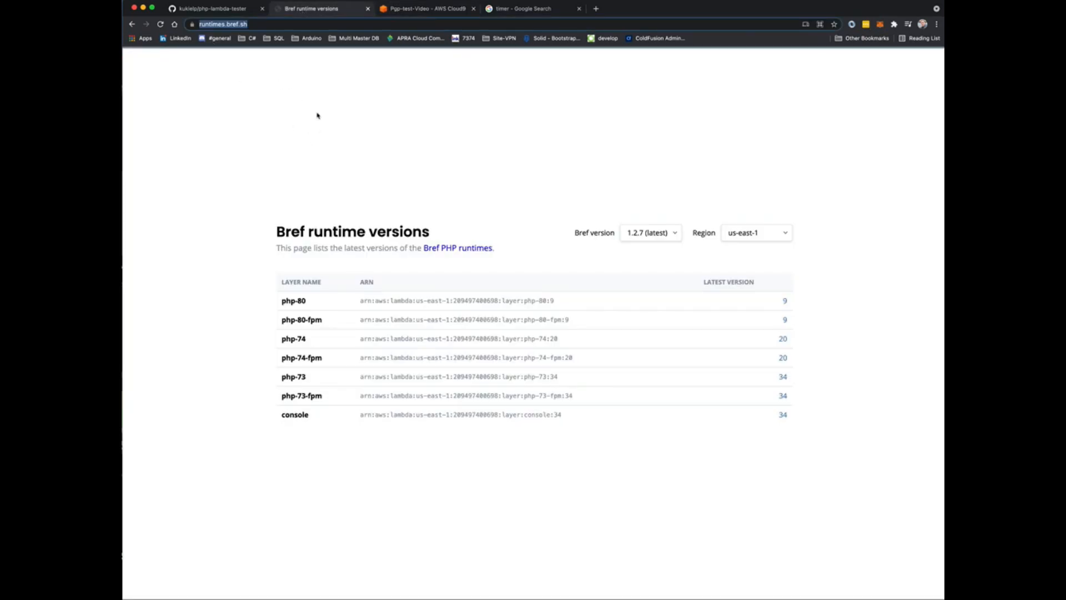
{"action": "mouse_move", "coordinate": [332, 223]}
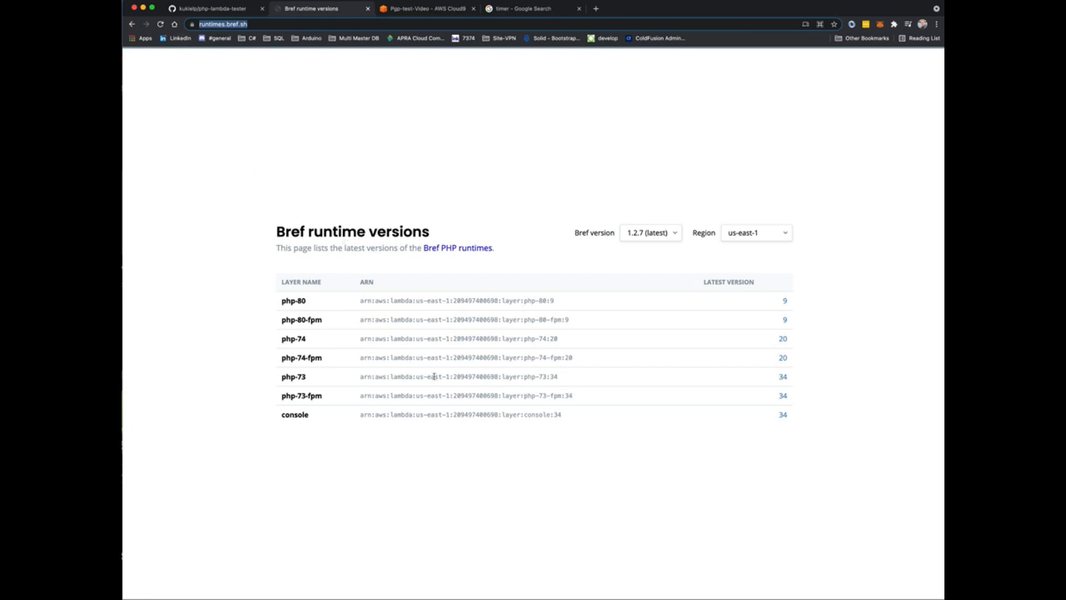
{"action": "mouse_move", "coordinate": [389, 271]}
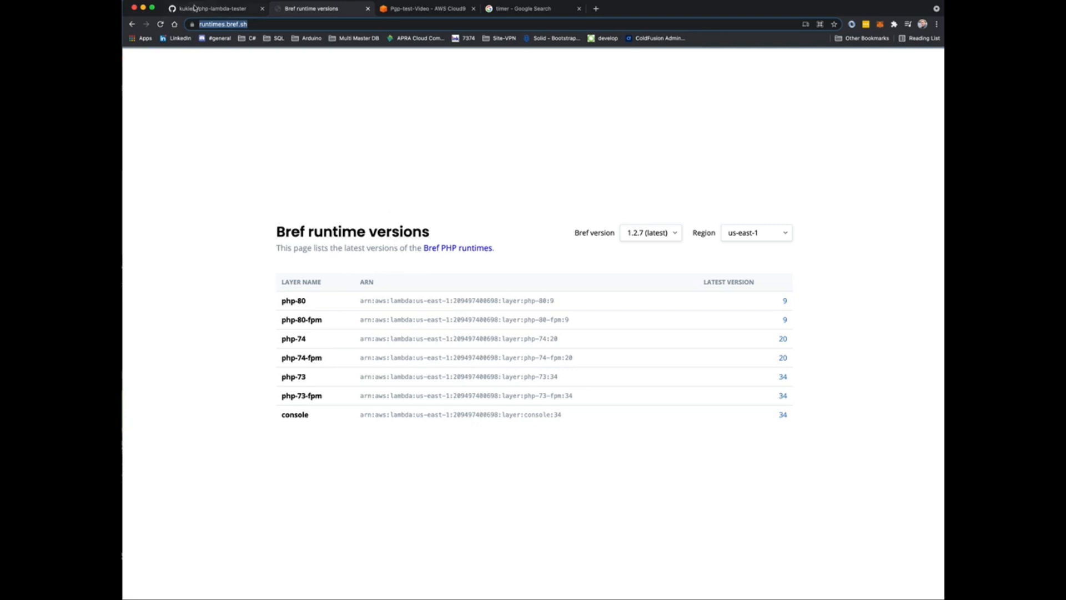
{"action": "left_click", "coordinate": [425, 8]}
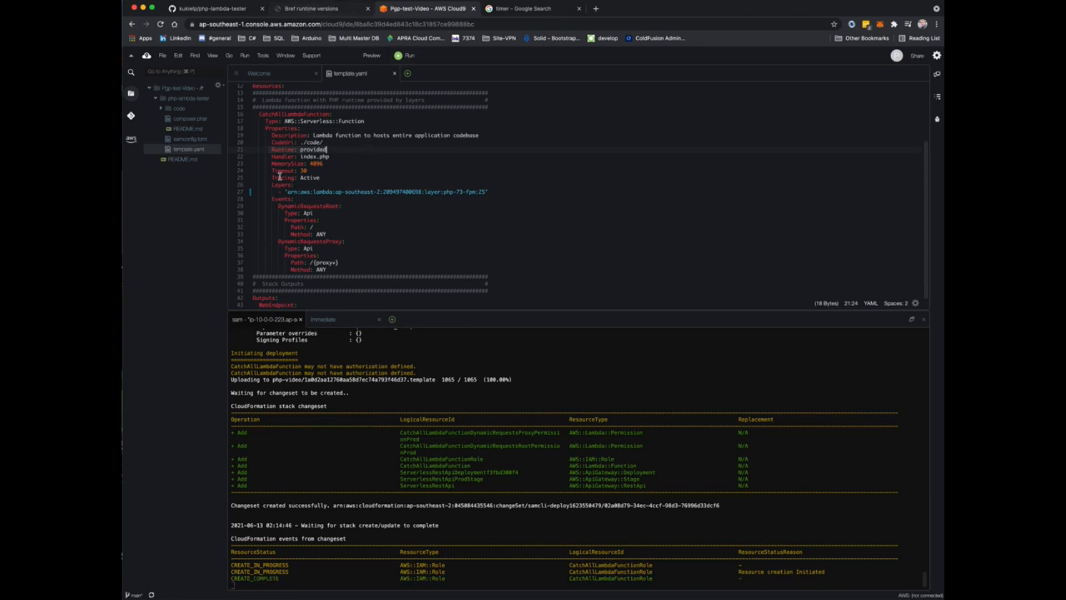
Scroll the terminal to follow the php-video CloudFormation deployment progress
{"action": "scroll", "scroll_direction": "down", "scroll_amount": 3}
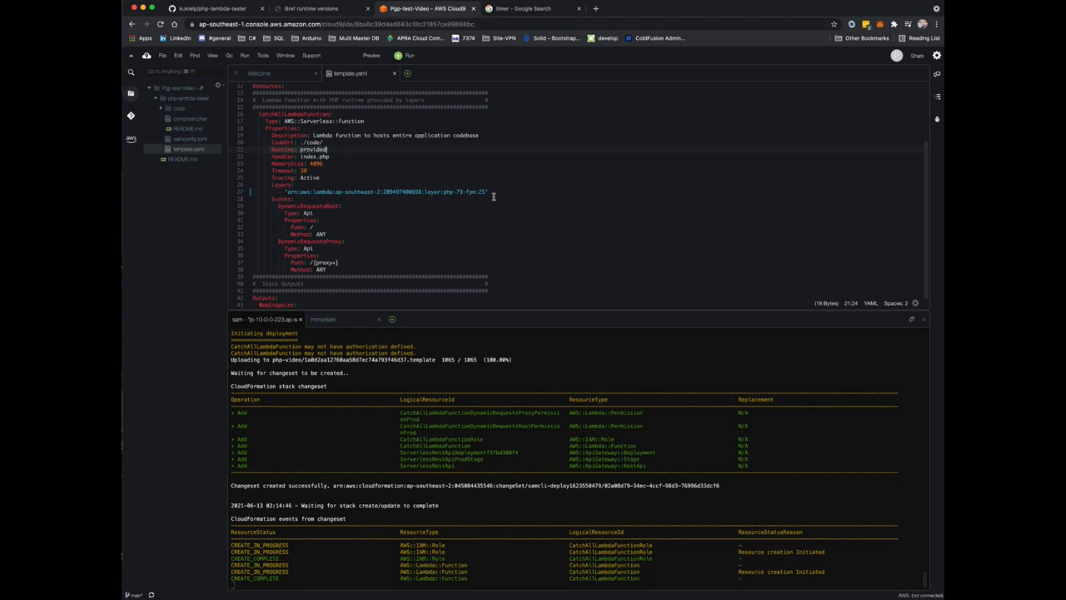
{"action": "scroll", "scroll_direction": "down", "scroll_amount": 3}
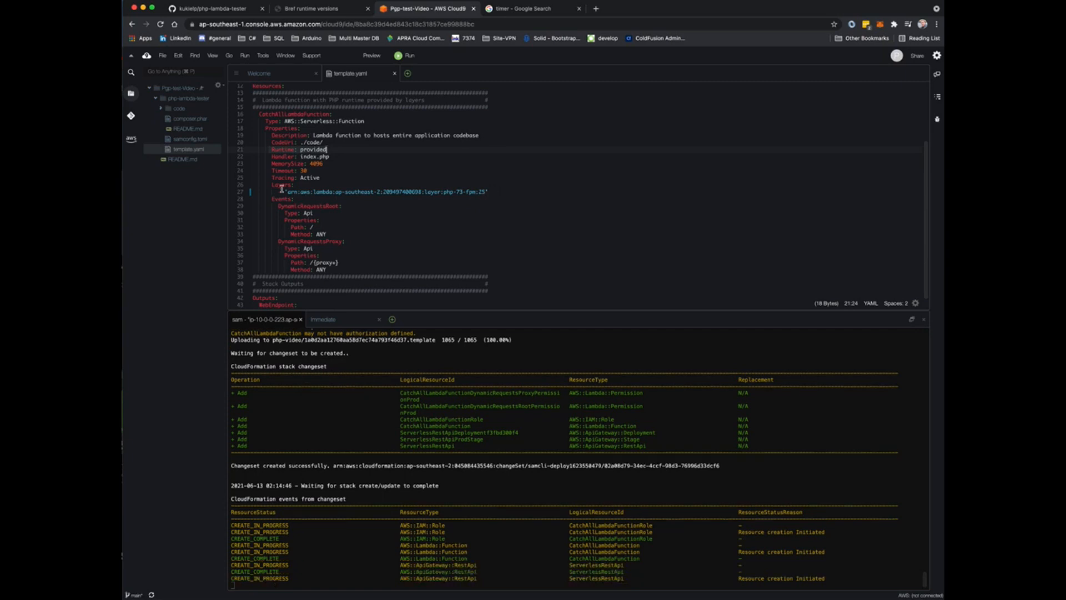
{"action": "scroll", "scroll_direction": "down", "scroll_amount": 3}
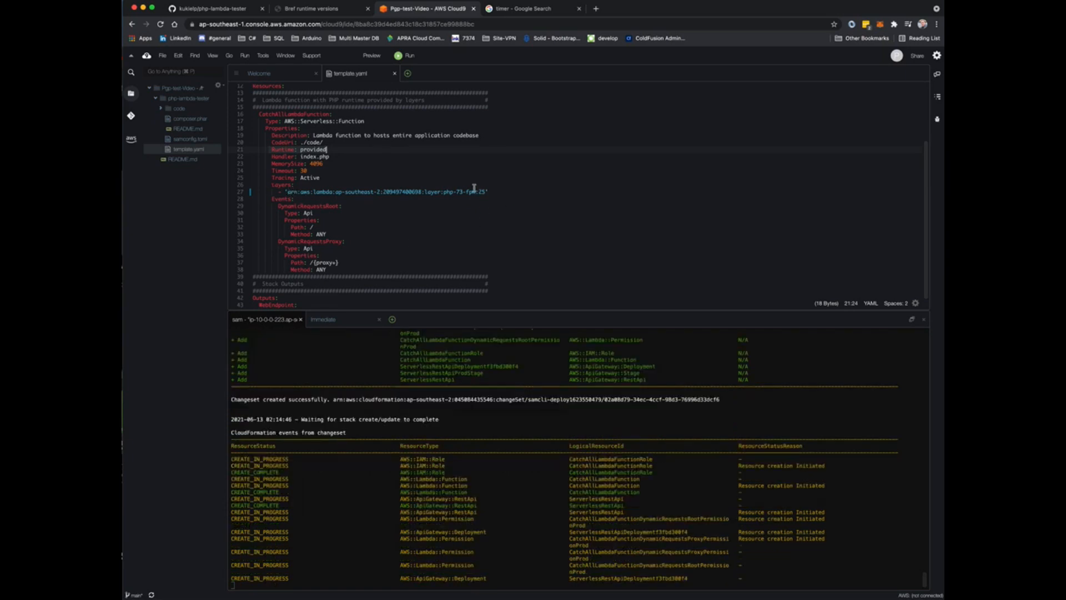
{"action": "scroll", "scroll_direction": "down", "scroll_amount": 3}
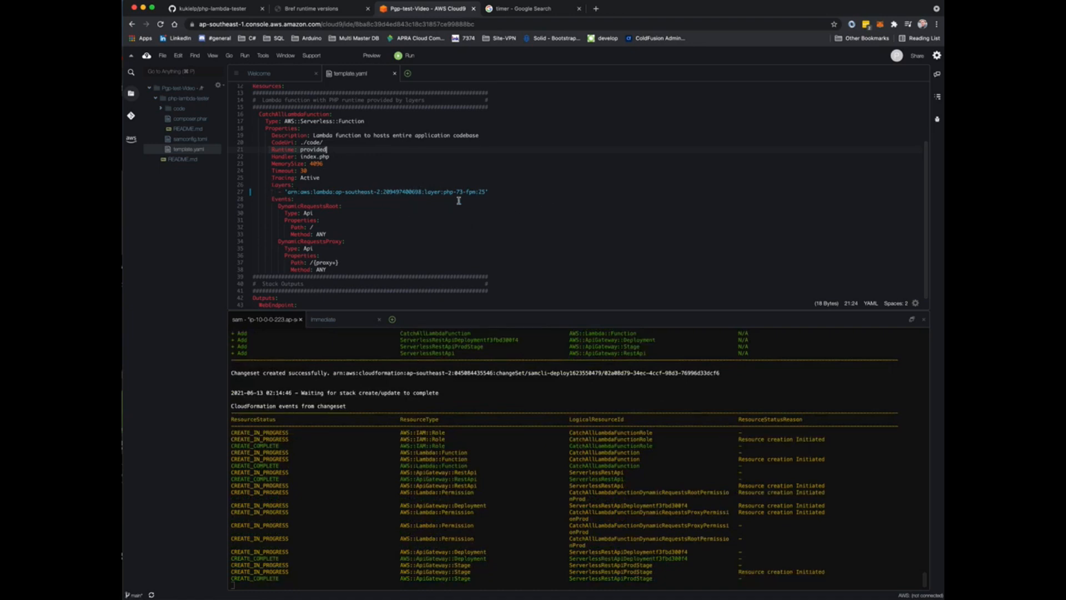
{"action": "mouse_move", "coordinate": [434, 222]}
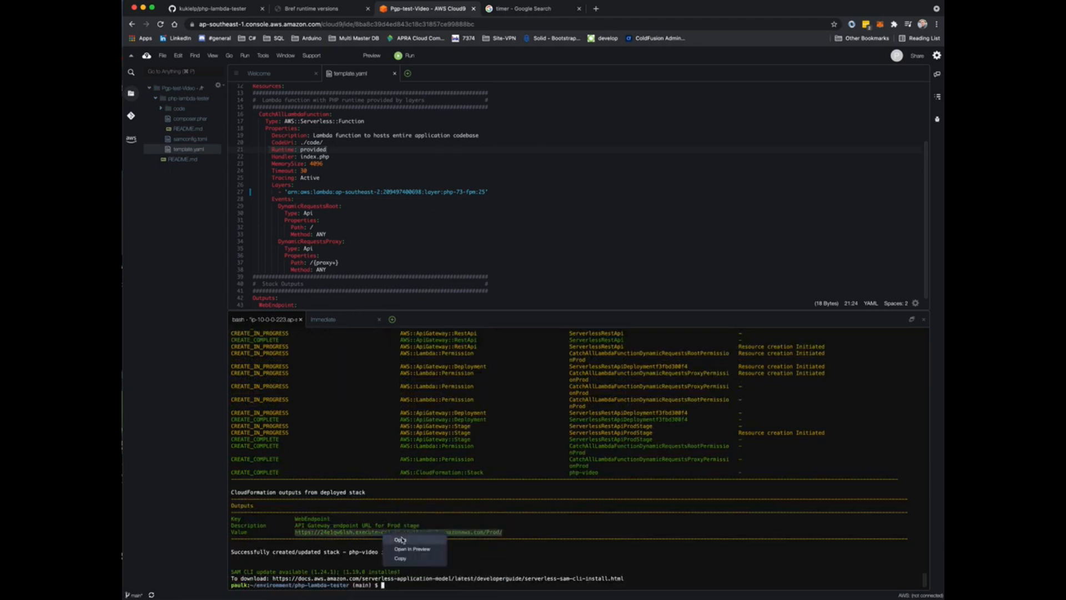
View the Prod endpoint's JSON with the LambdaValue message and fact, then return to Cloud9
{"action": "left_click", "coordinate": [401, 539]}
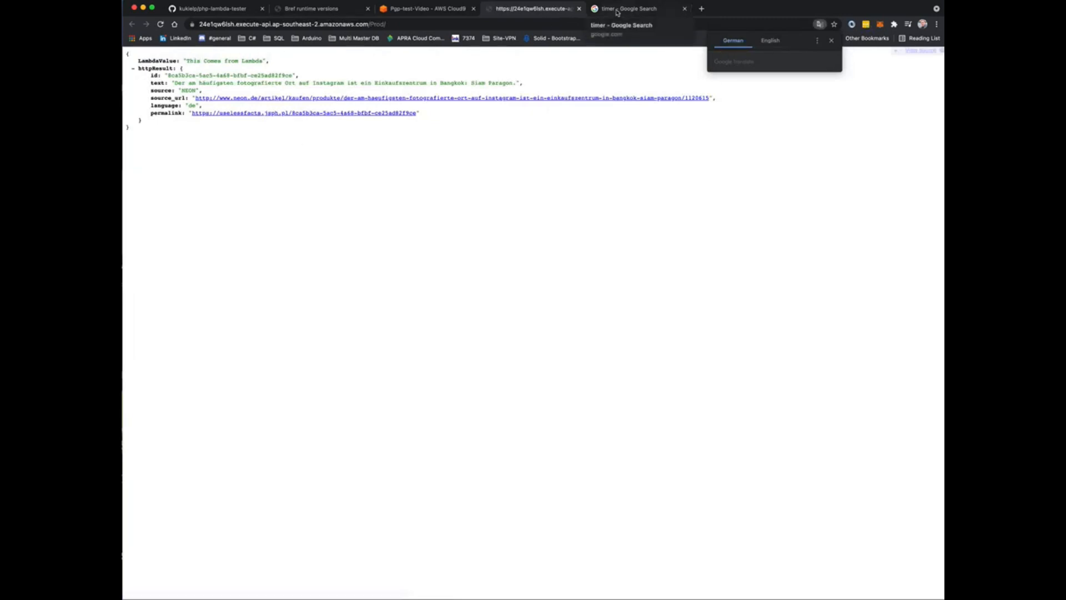
{"action": "left_click", "coordinate": [625, 8]}
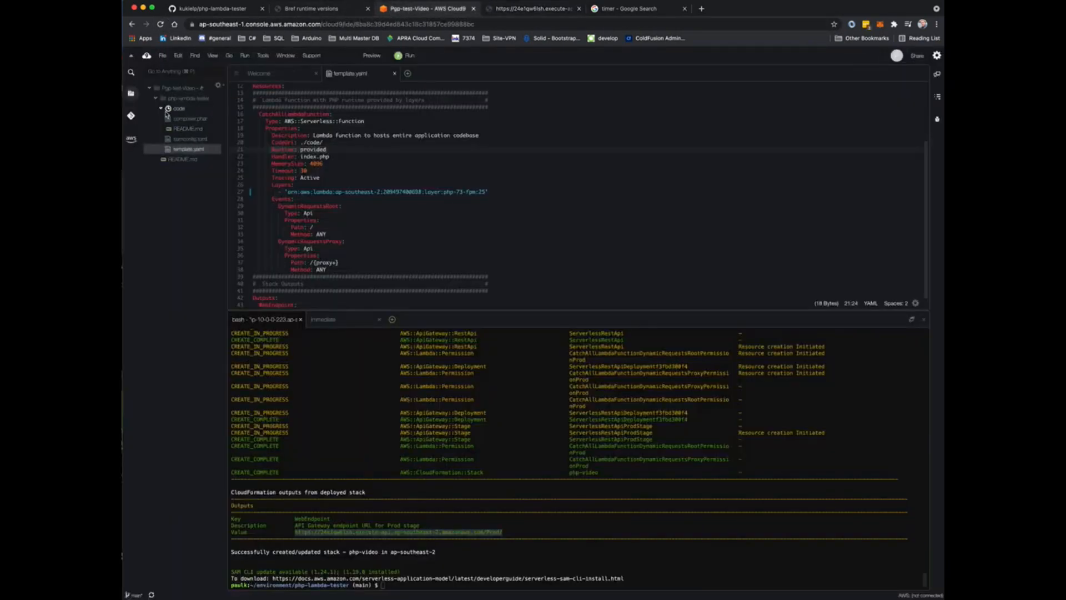
Edit index.php to return "This Comes from Lambda new" and start sam deploy for php-video
{"action": "left_click", "coordinate": [161, 108]}
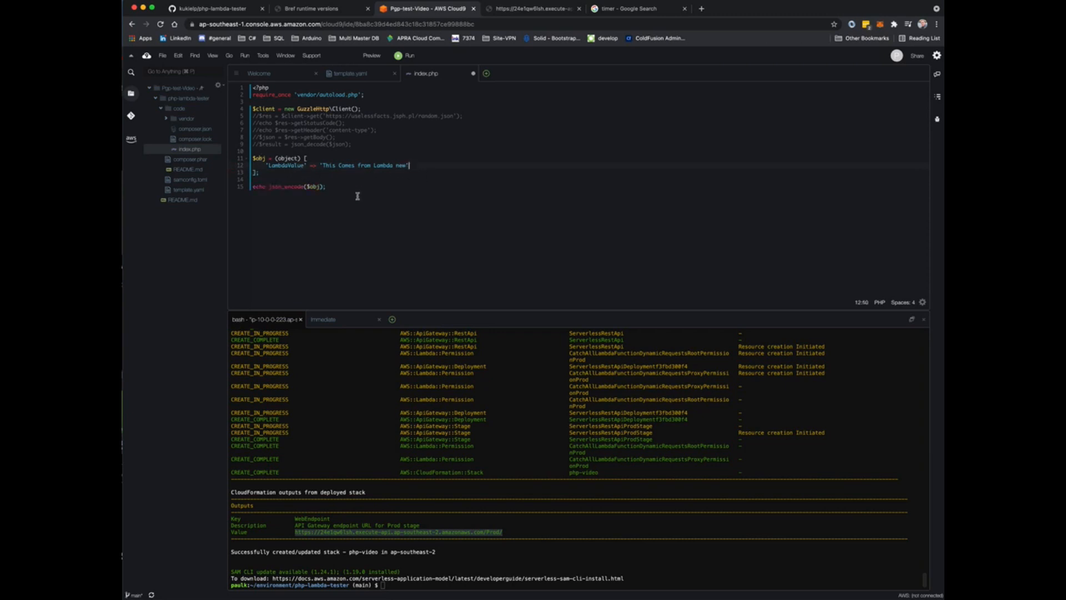
{"action": "mouse_move", "coordinate": [433, 199]}
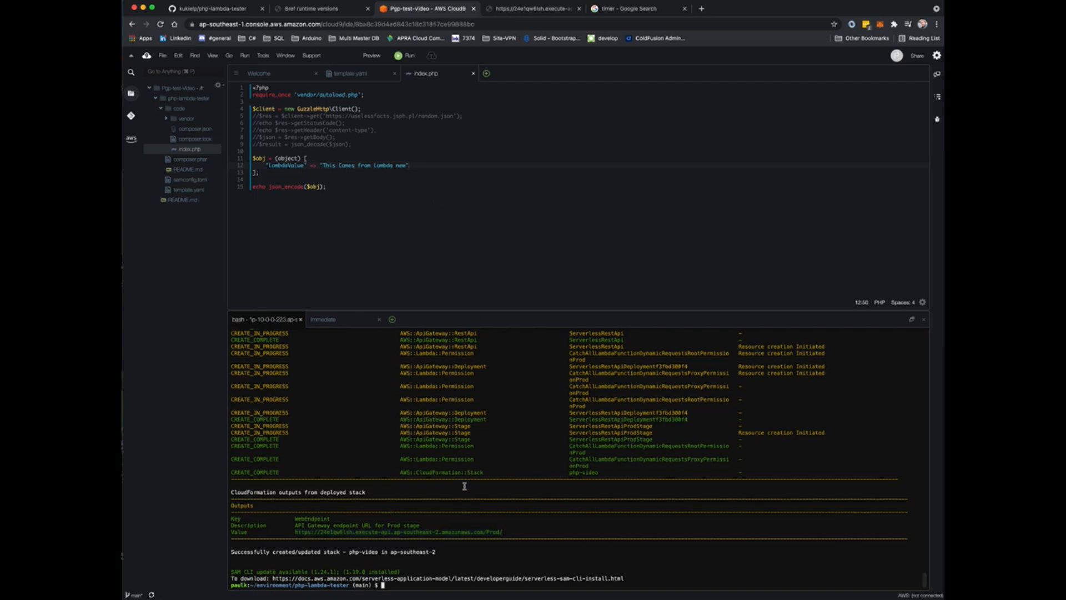
{"action": "type", "text": "sam deploy"}
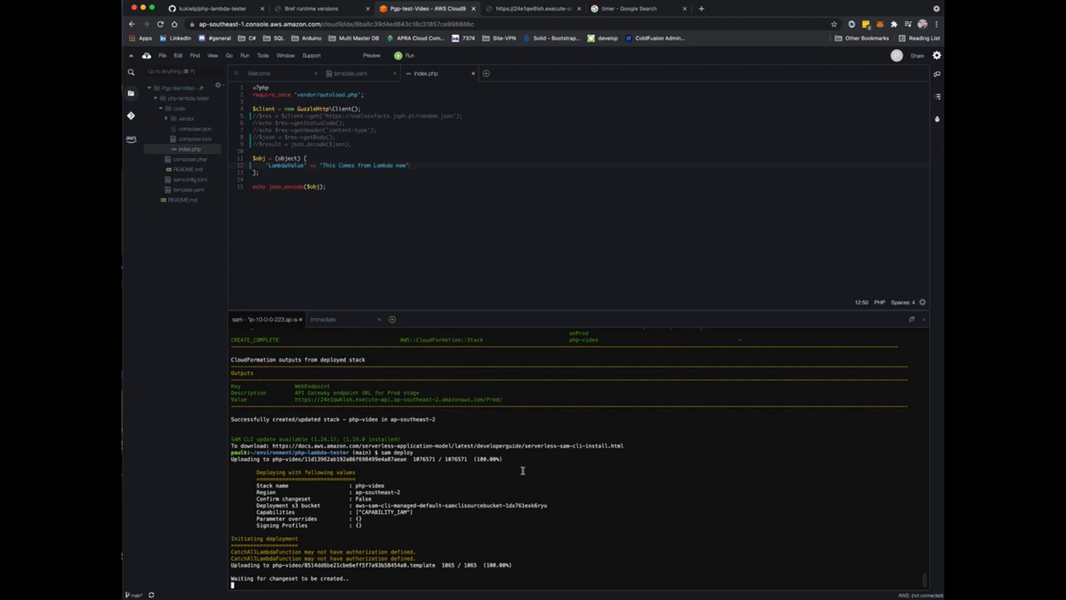
{"action": "mouse_move", "coordinate": [531, 468]}
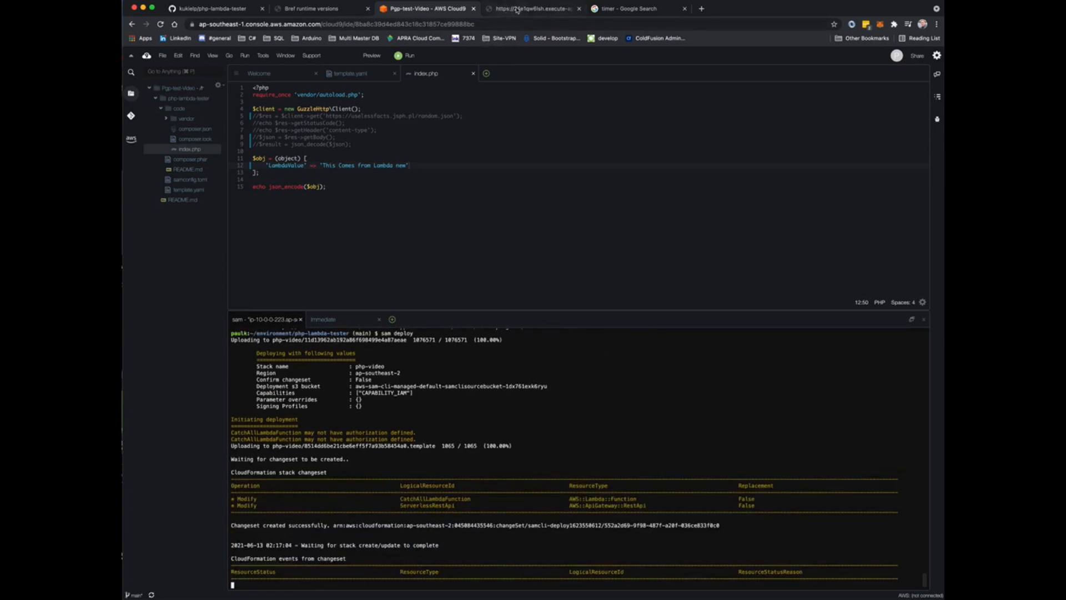
{"action": "mouse_move", "coordinate": [530, 8]}
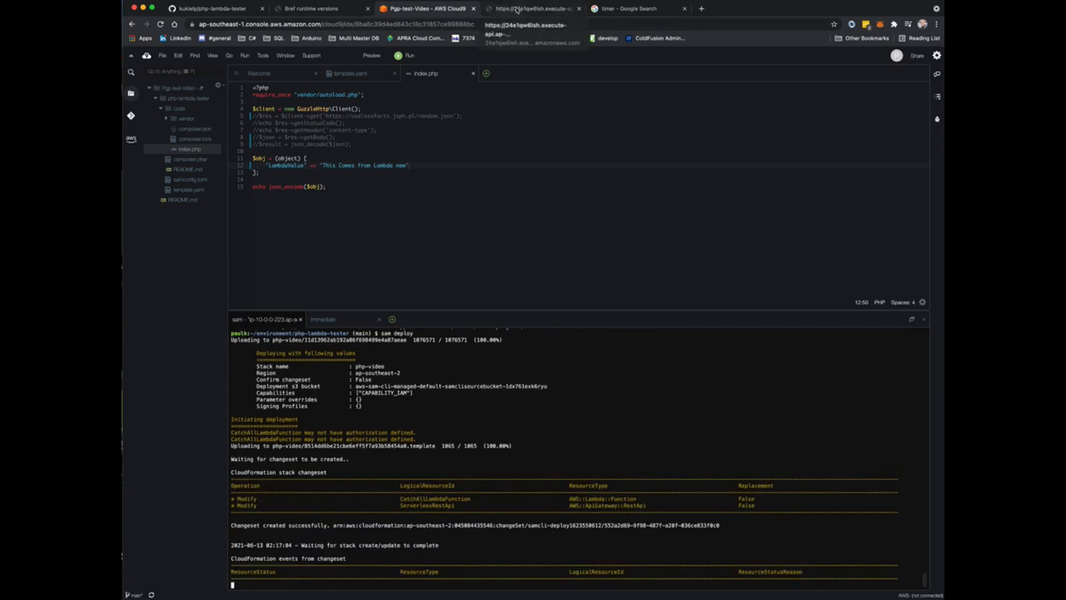
Reload the endpoint page, still seeing the old LambdaValue message with new facts
{"action": "left_click", "coordinate": [534, 8]}
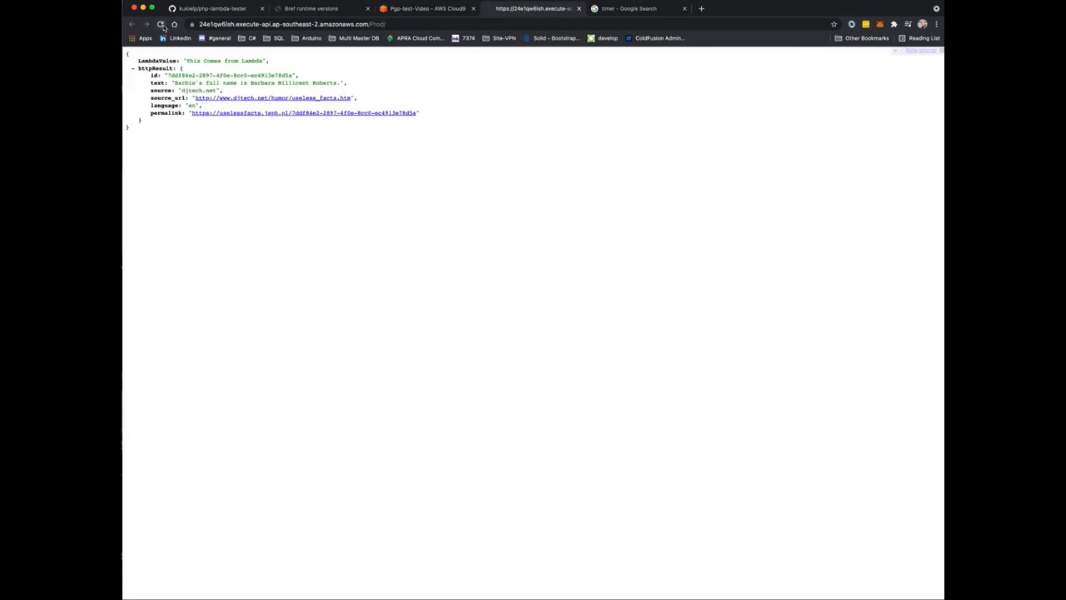
{"action": "left_click", "coordinate": [162, 23]}
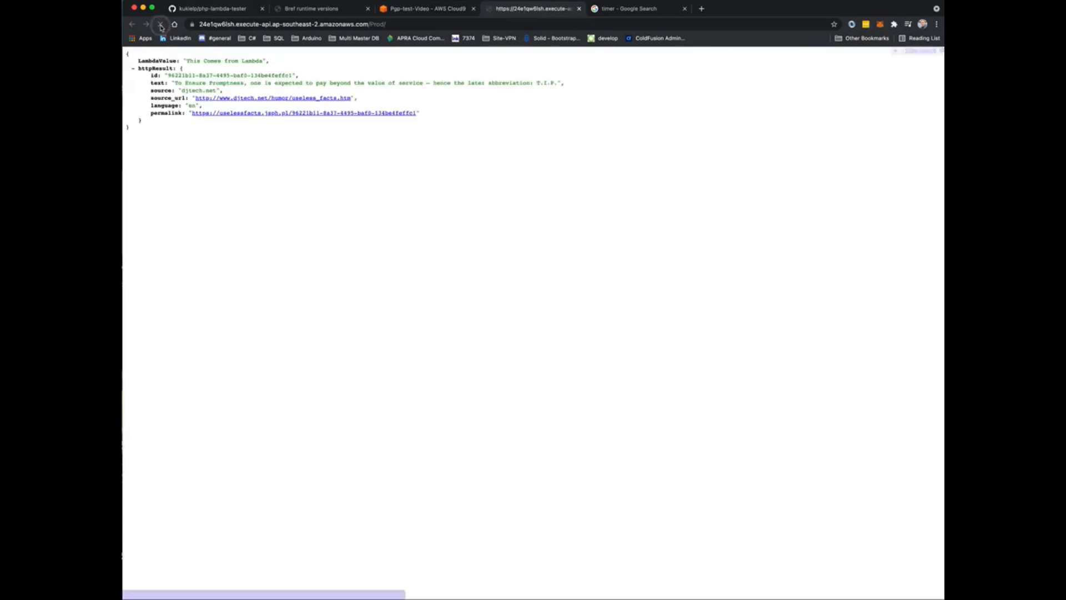
{"action": "left_click", "coordinate": [426, 7]}
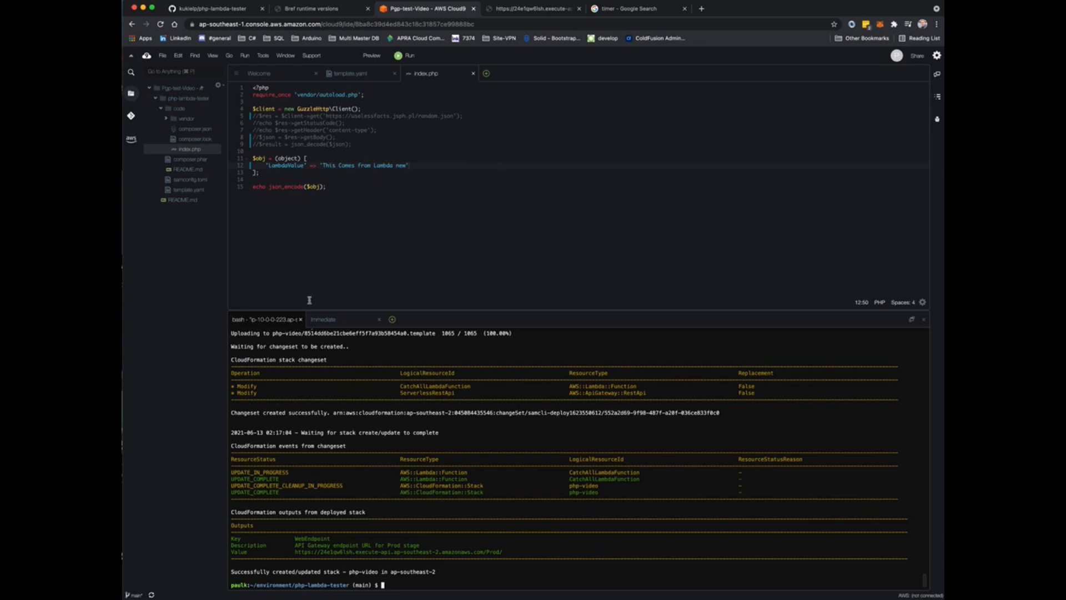
{"action": "mouse_move", "coordinate": [426, 214]}
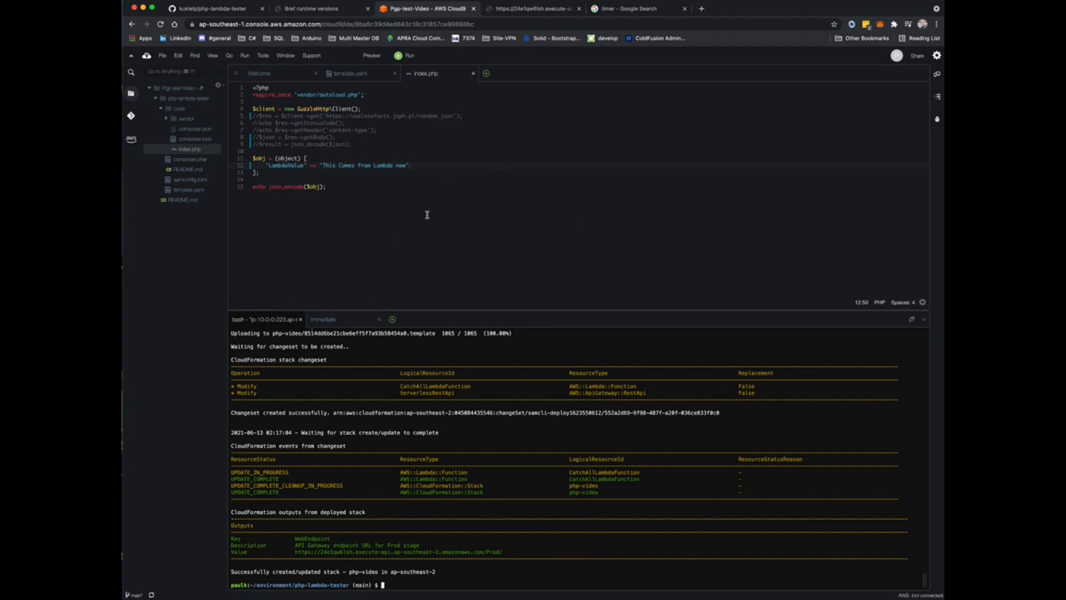
{"action": "mouse_move", "coordinate": [458, 189]}
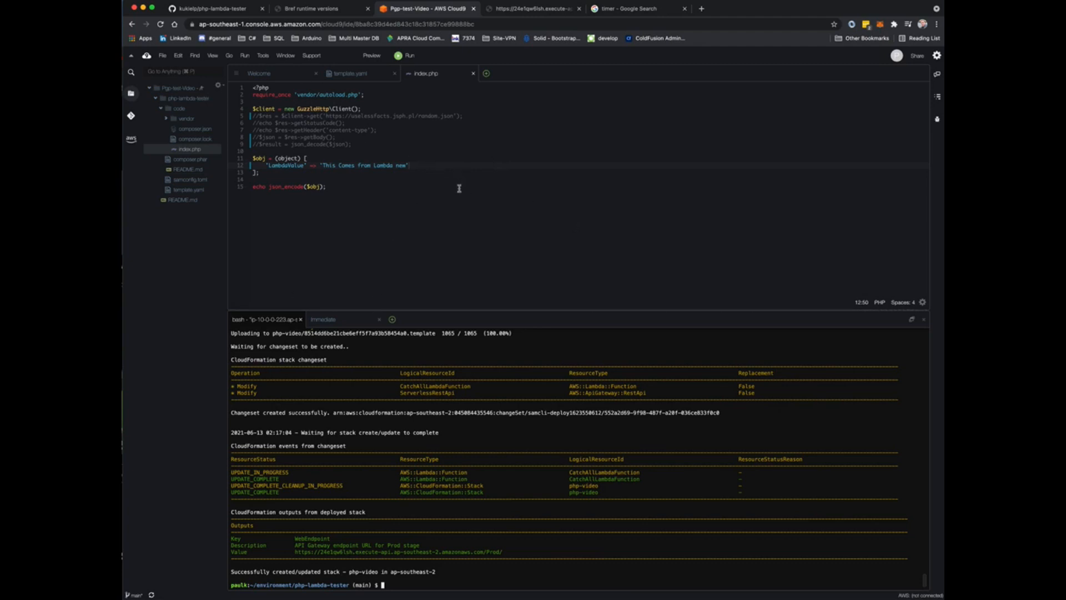
{"action": "mouse_move", "coordinate": [676, 139]}
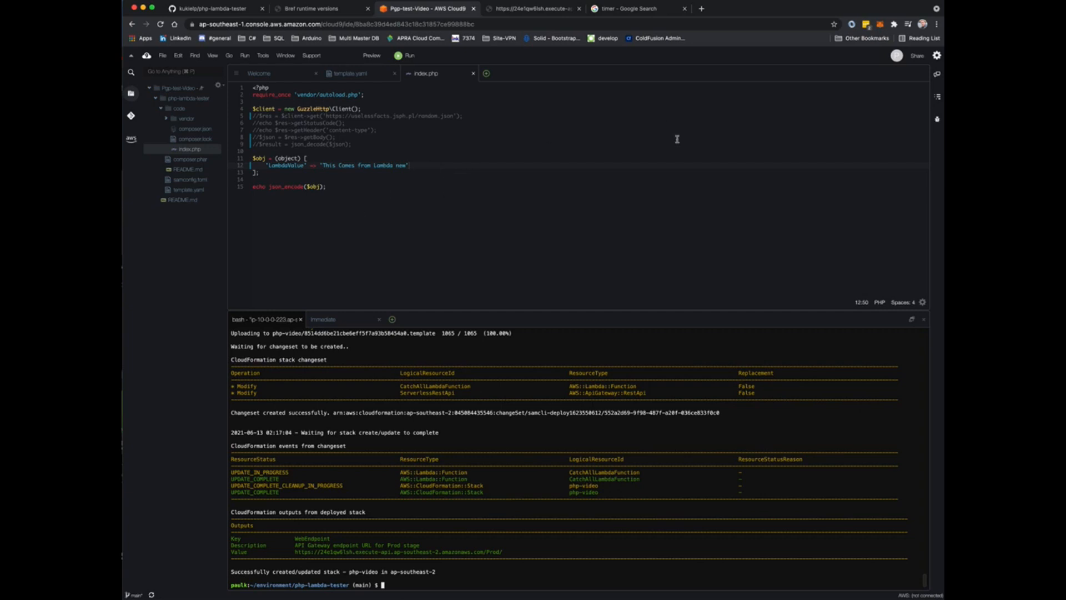